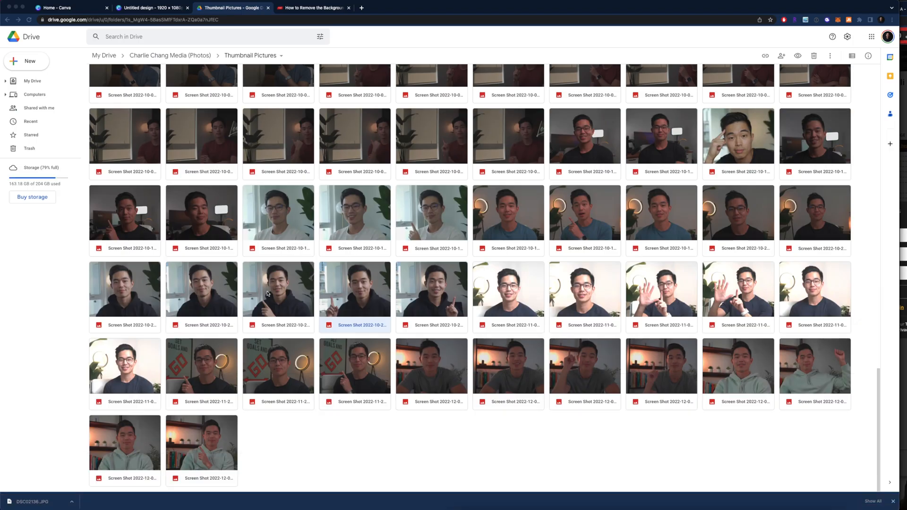
mouse_move(522, 233)
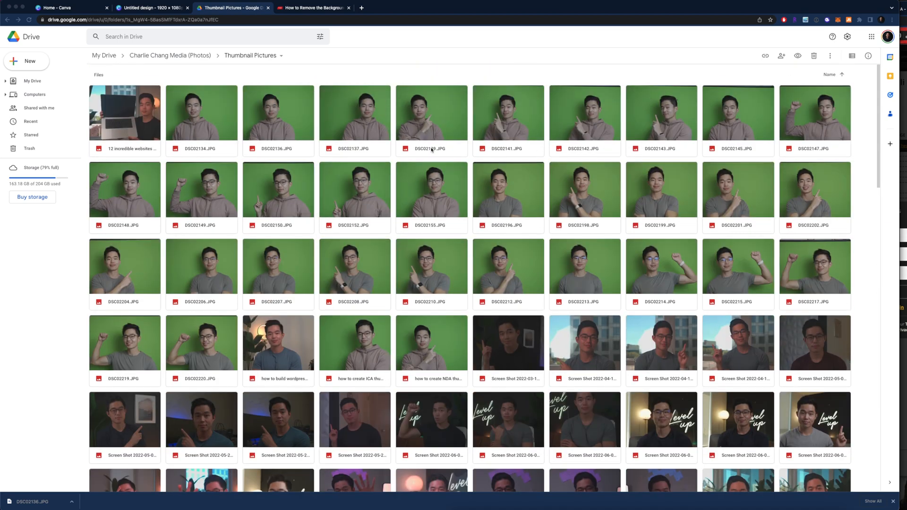
Step: Download the pointing-up screenshot from the Thumbnail Pictures Drive folder
scroll(down, 3)
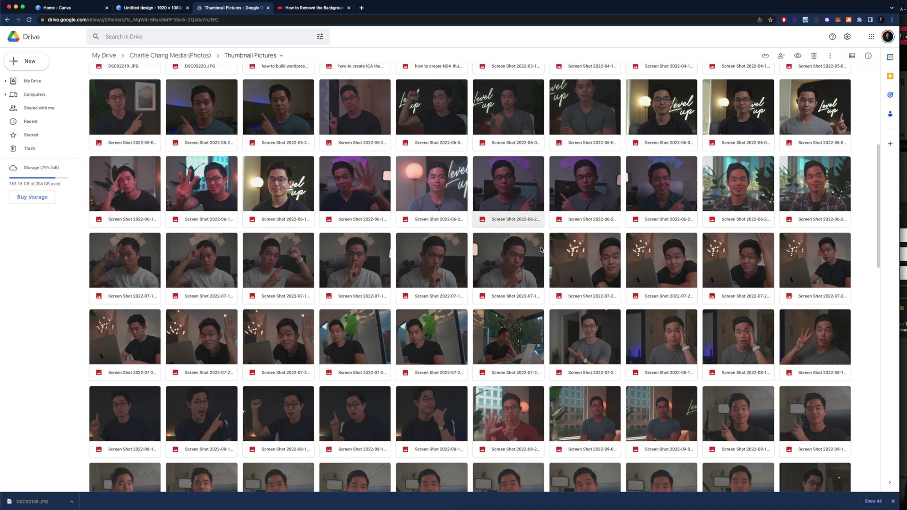
scroll(down, 3)
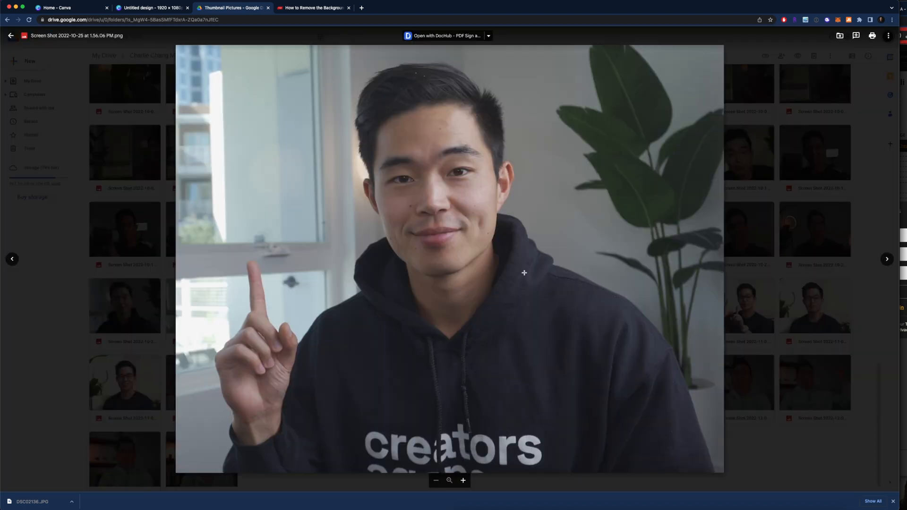
mouse_move(867, 135)
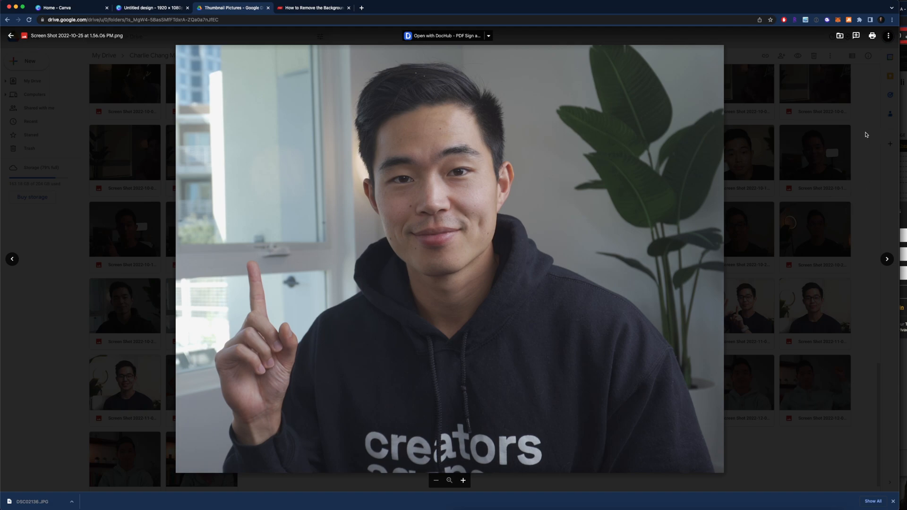
right_click(305, 330)
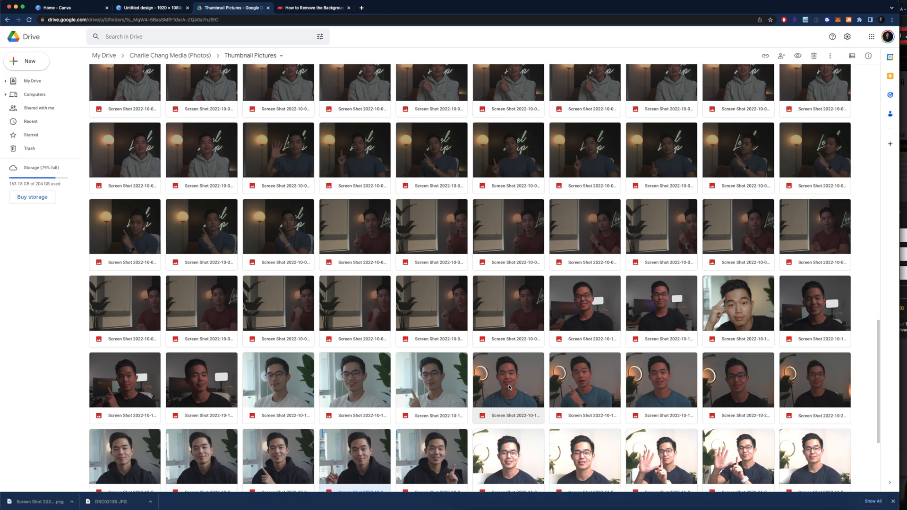
scroll(down, 3)
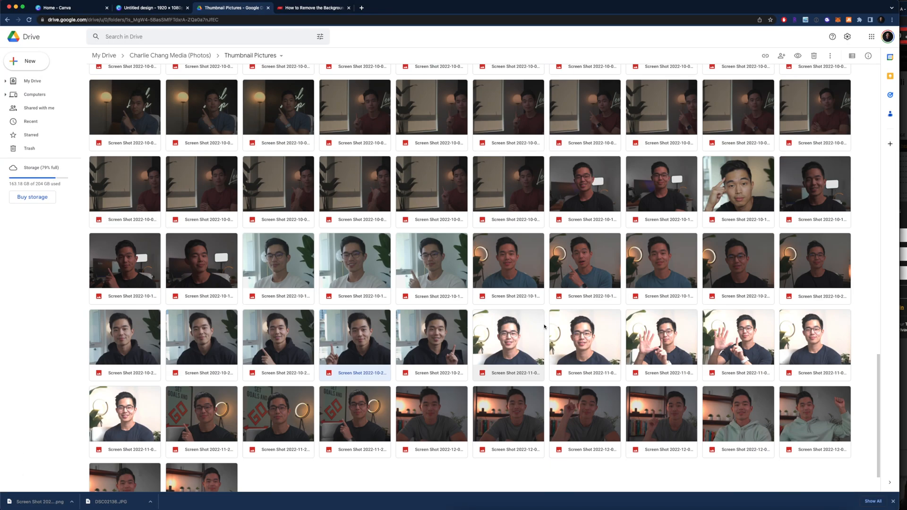
scroll(down, 3)
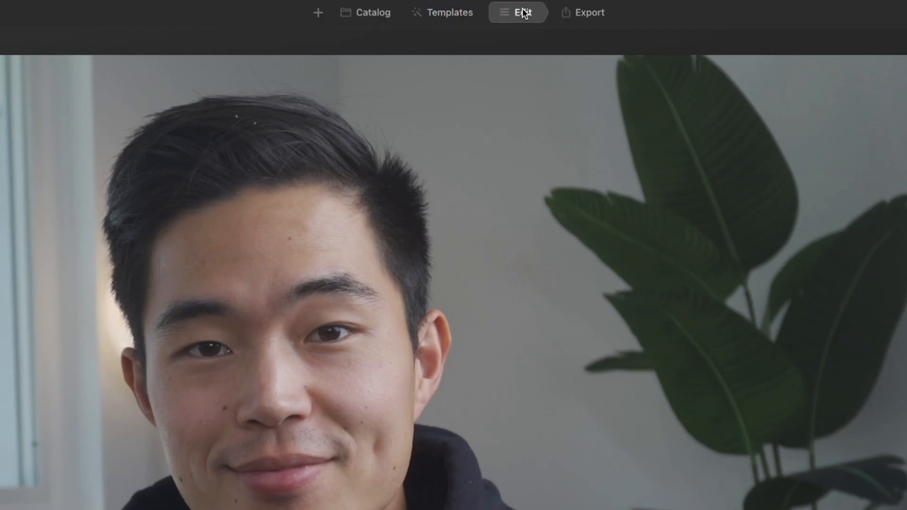
Step: In Edit, set Enhance Accent 49 and Light temperature 16, exposure 0.56, smart contrast 38
click(519, 12)
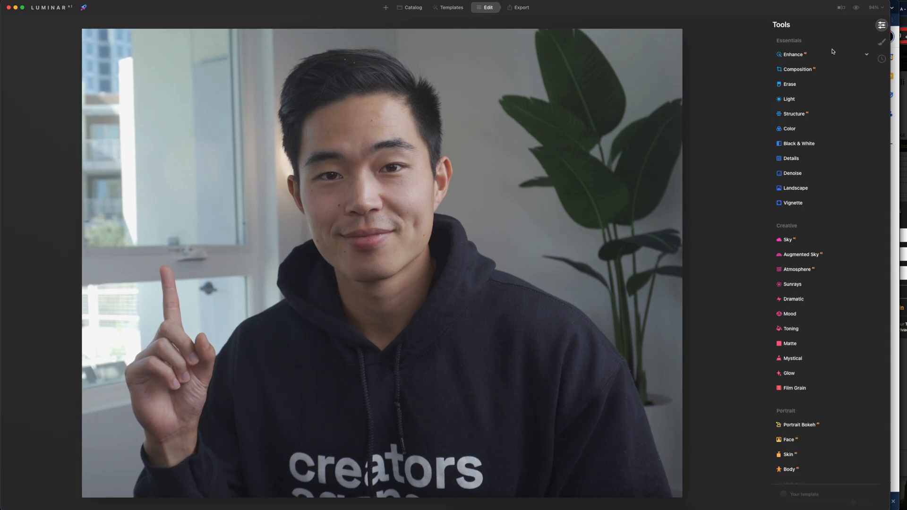
click(793, 54)
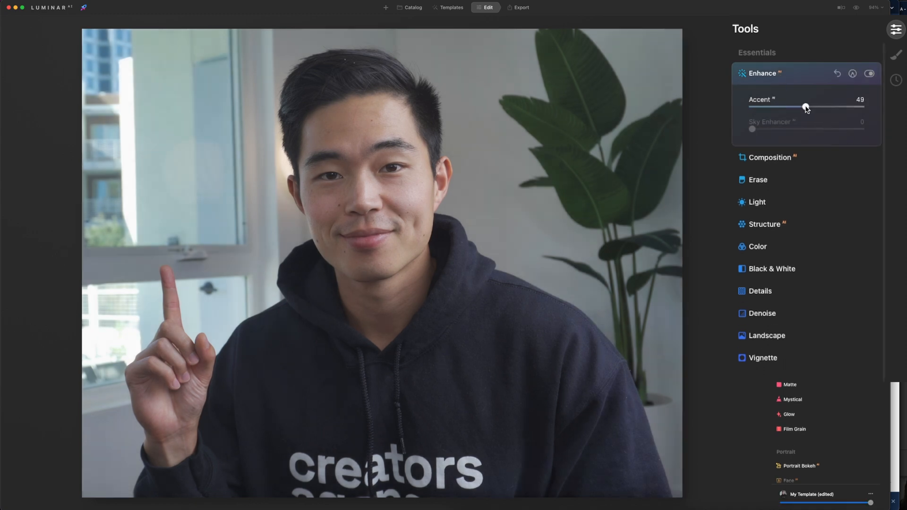
click(757, 203)
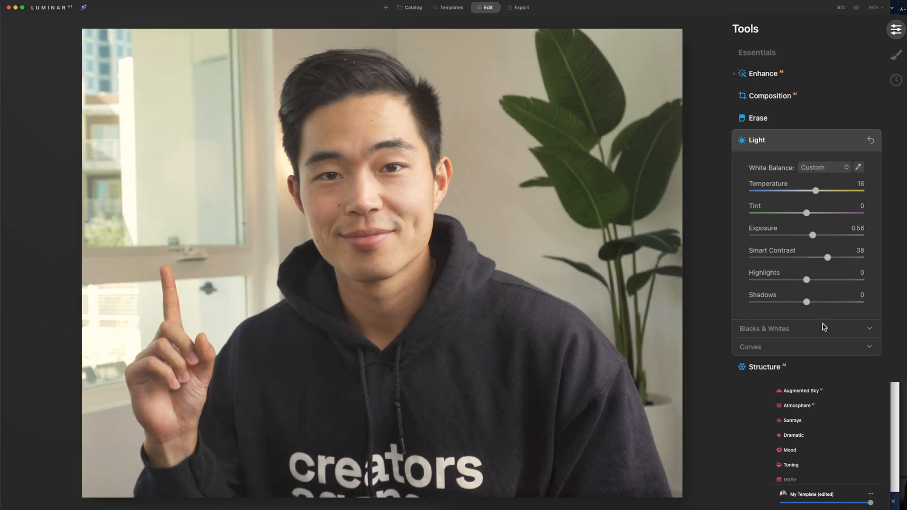
Step: Set Structure amount 68 with boost 22 and Color saturation 14, vibrance 5, cast removal 13
click(757, 140)
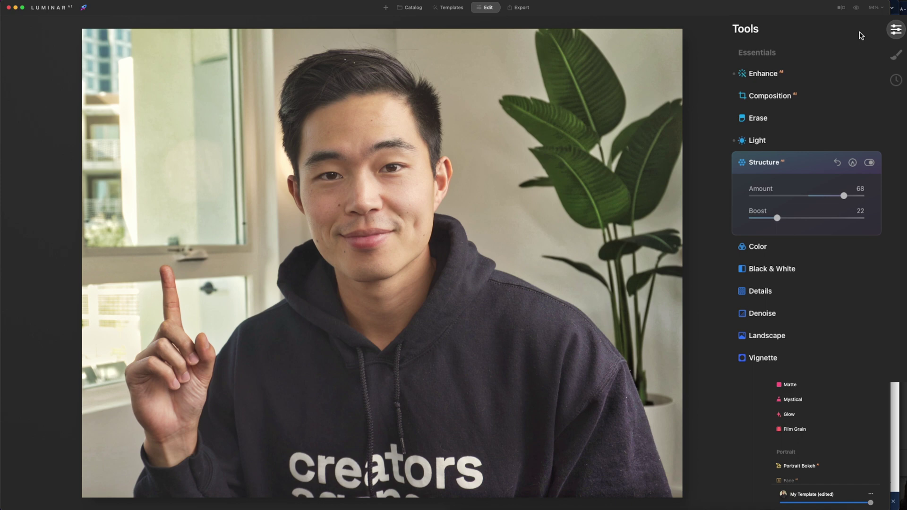
click(839, 8)
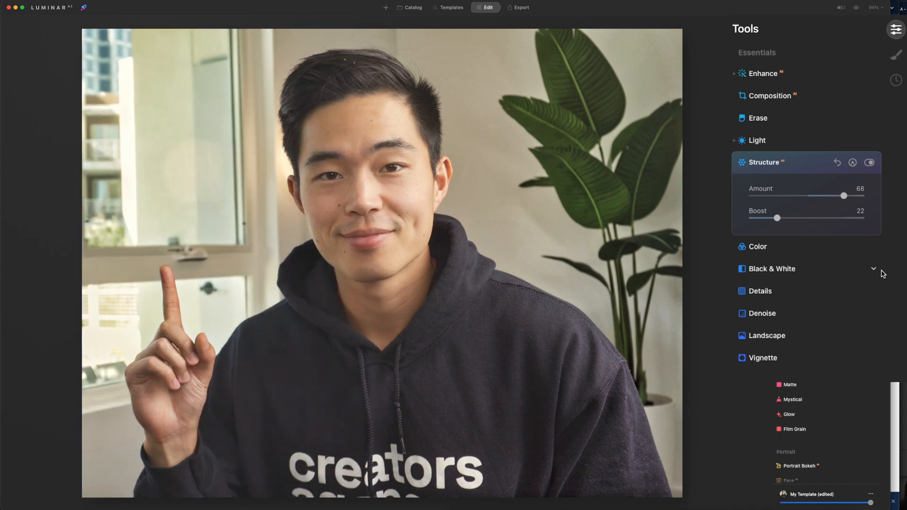
click(758, 247)
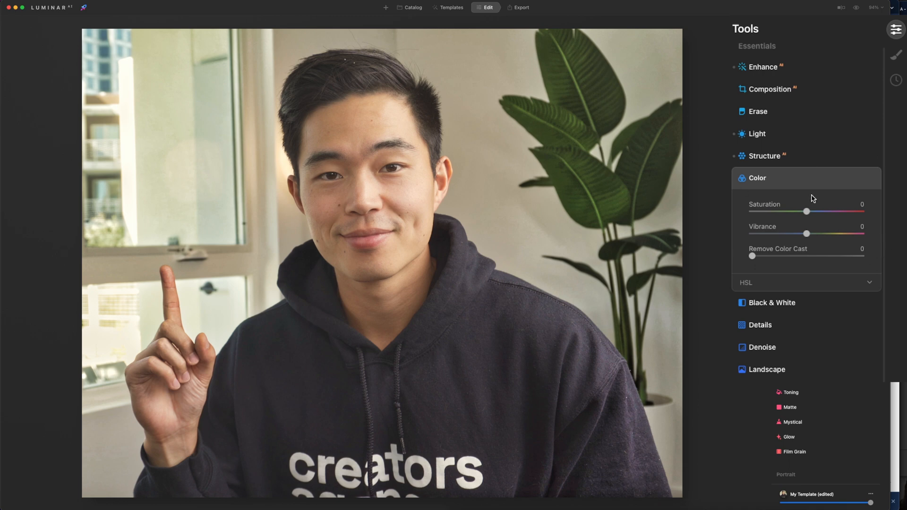
mouse_move(807, 241)
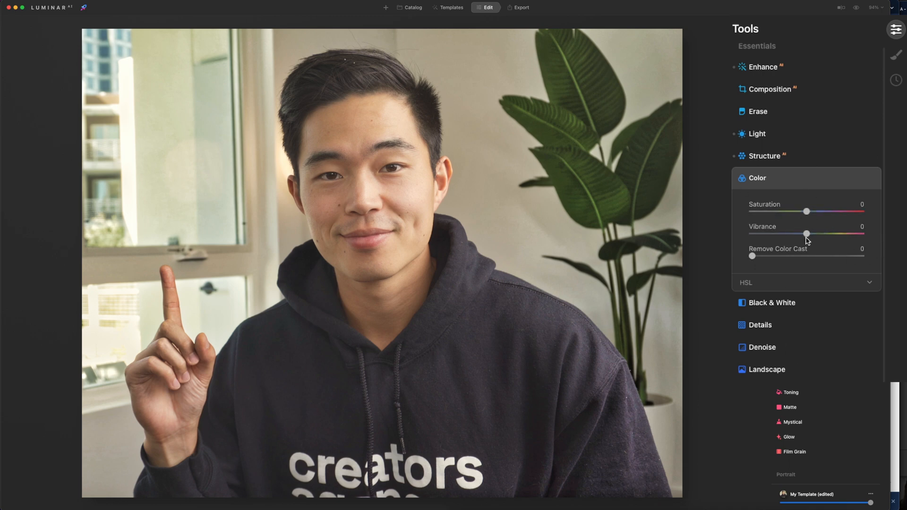
mouse_move(808, 213)
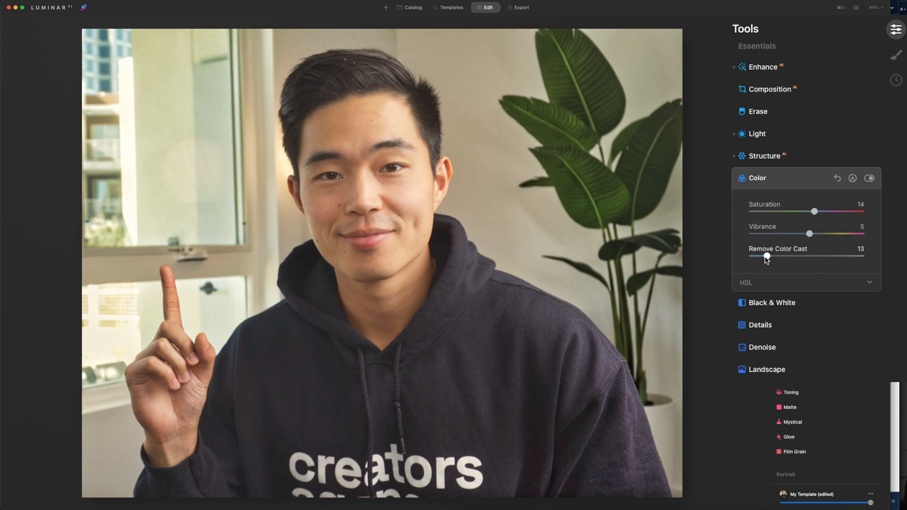
Step: Apply light Denoise with luminosity and colour denoise around 15
click(757, 178)
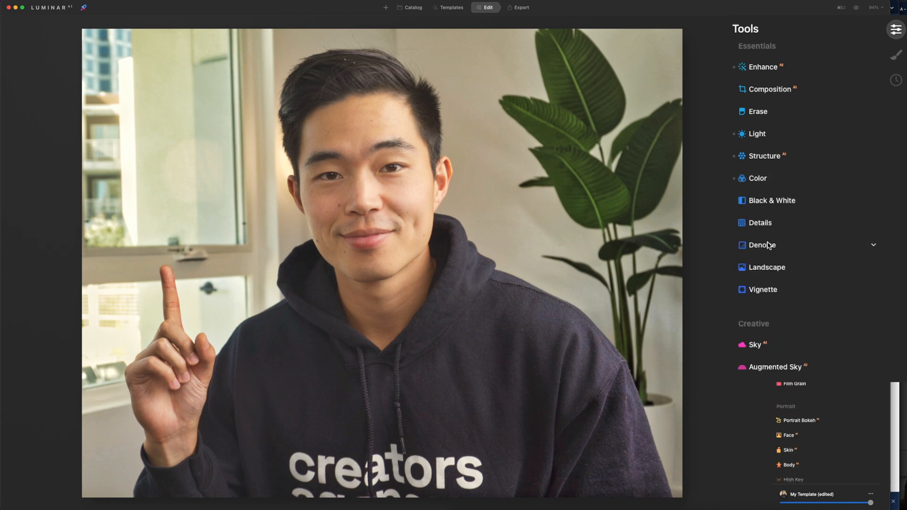
click(761, 245)
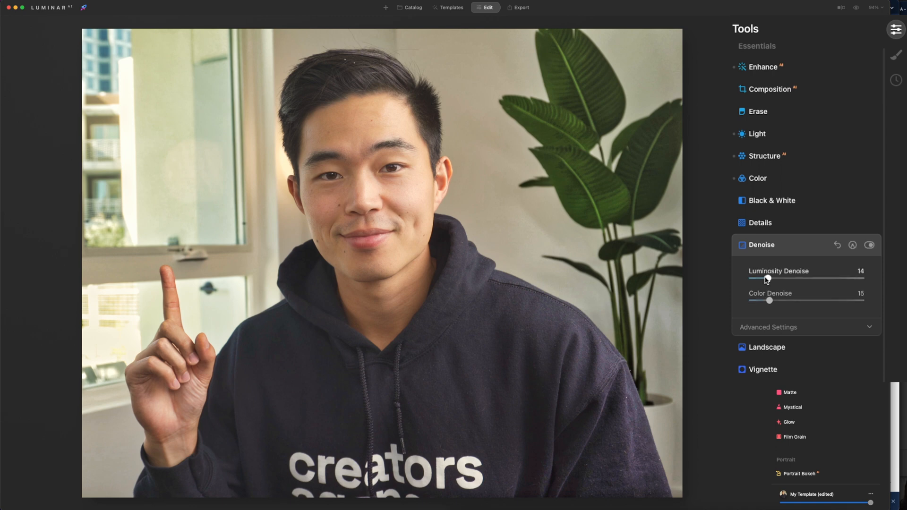
scroll(down, 3)
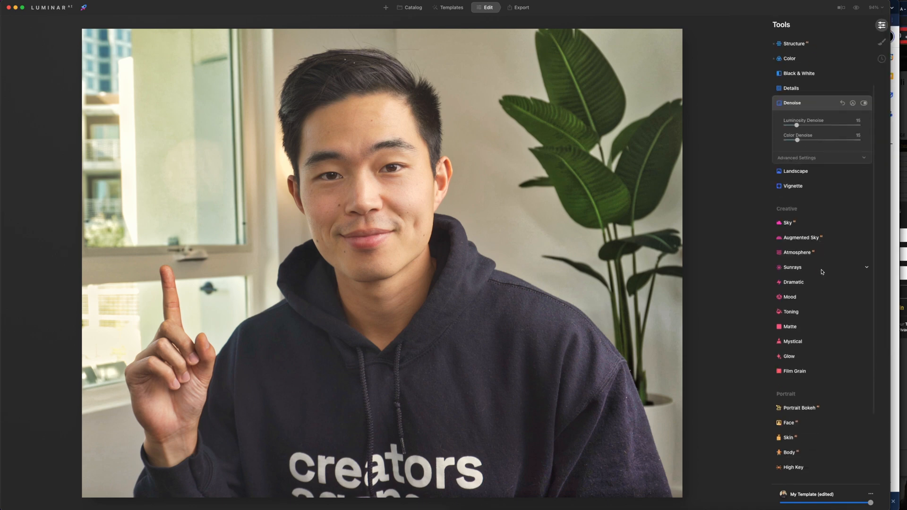
Step: Skip Portrait Bokeh and bring up the Face retouching adjustments
scroll(down, 3)
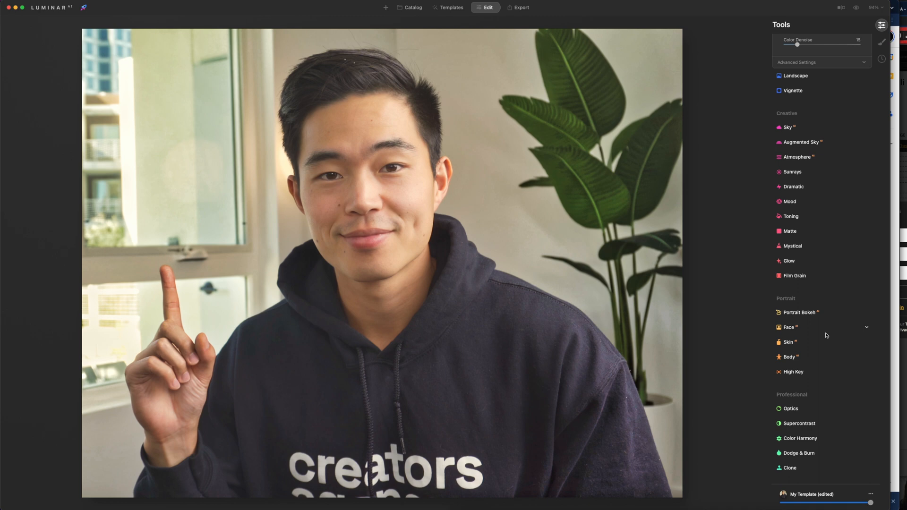
click(800, 312)
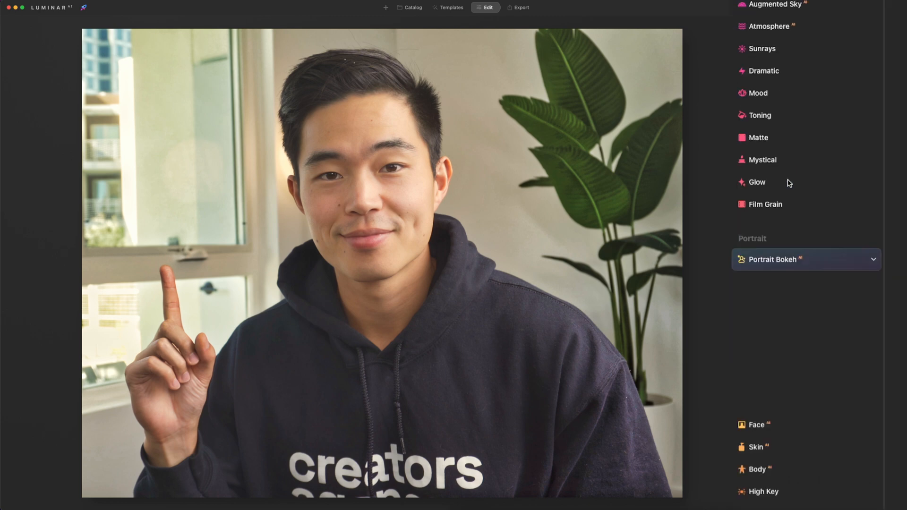
click(874, 259)
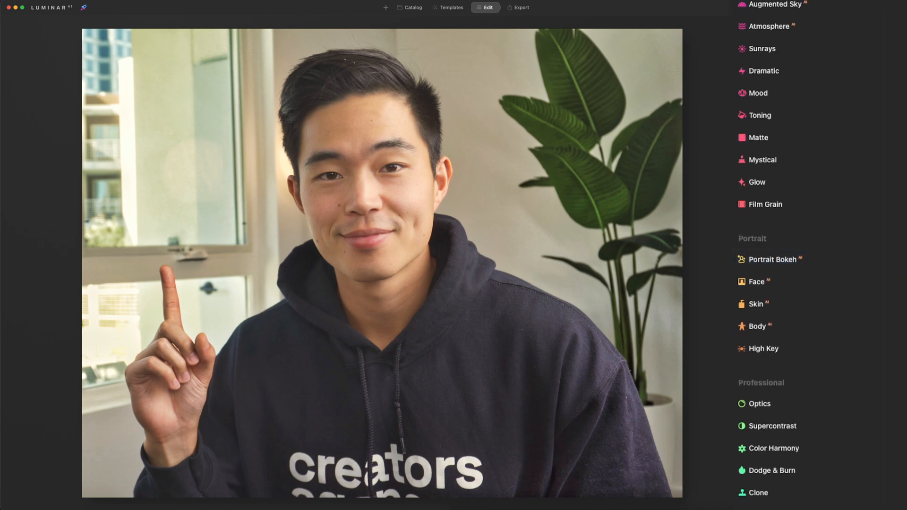
click(756, 281)
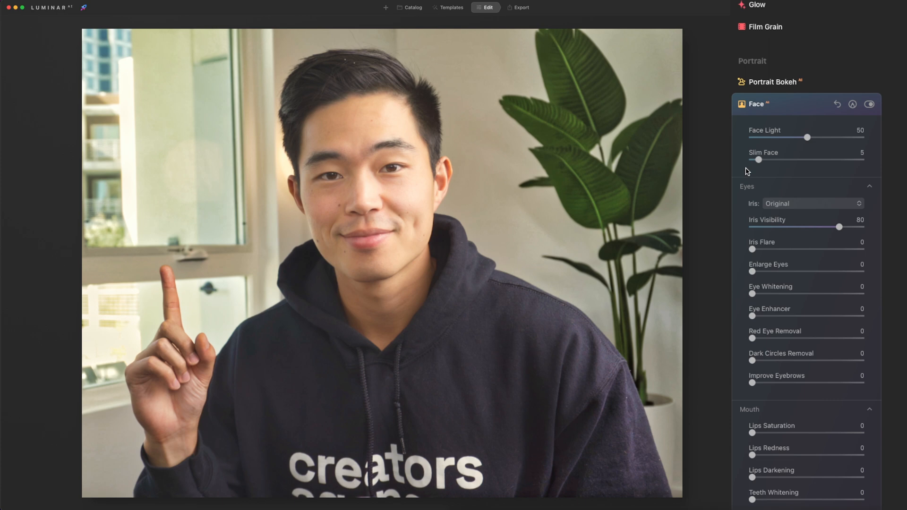
Step: Set Eyes iris visibility 88, whitening 27, dark circles 16 and Lips saturation 9
scroll(down, 3)
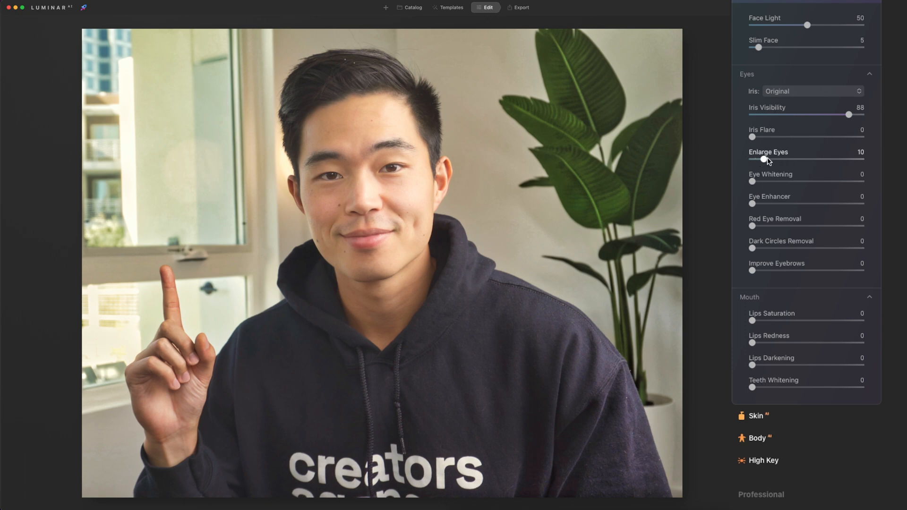
mouse_move(771, 160)
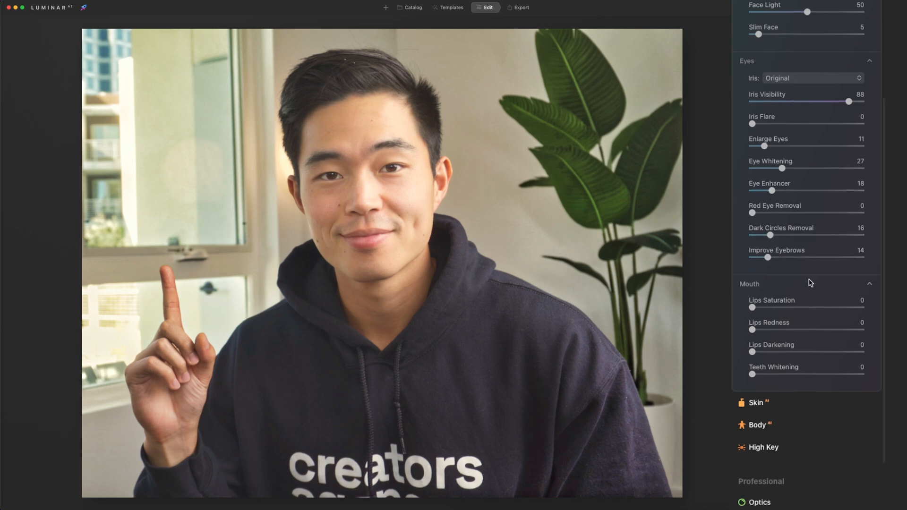
scroll(down, 3)
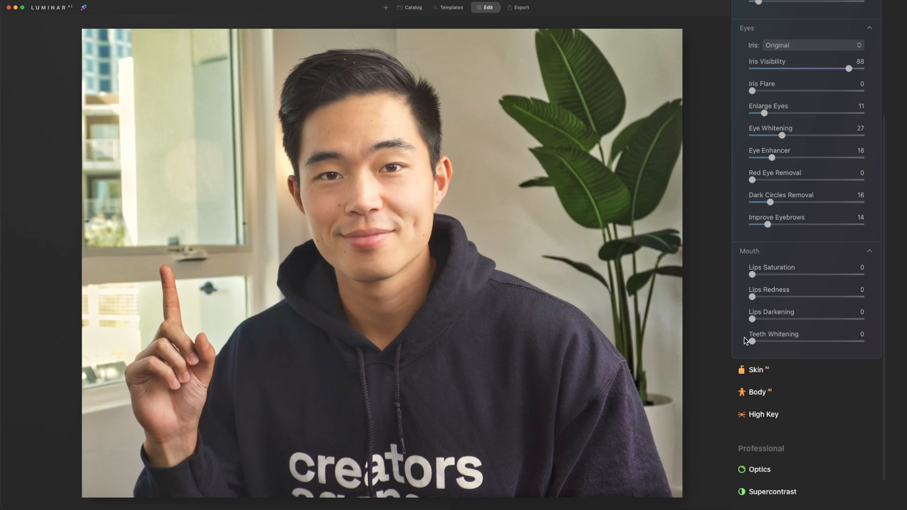
mouse_move(813, 344)
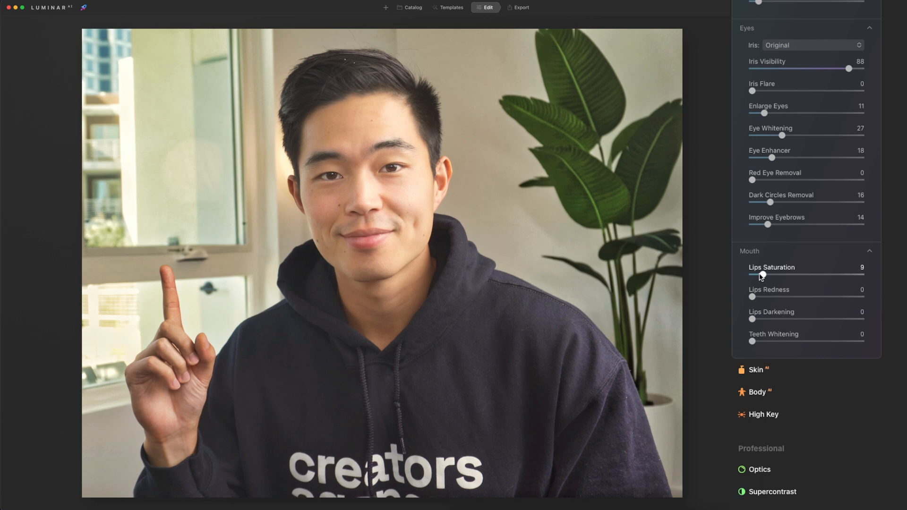
click(756, 370)
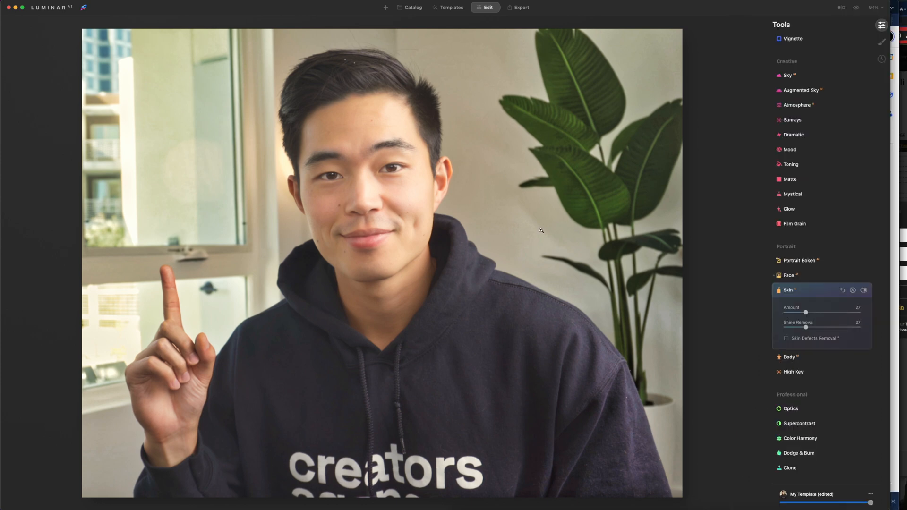
Step: Smooth the skin with amount and shine removal at 27 and finish editing
scroll(up, 3)
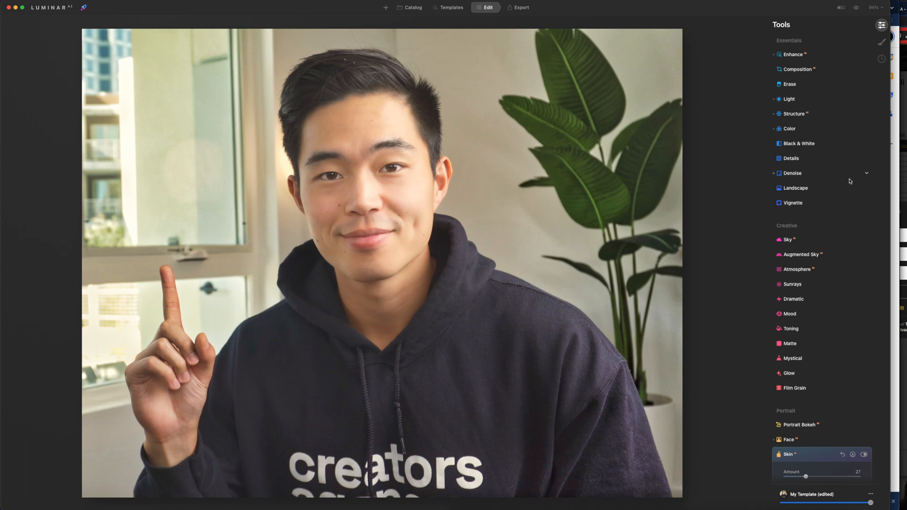
click(841, 8)
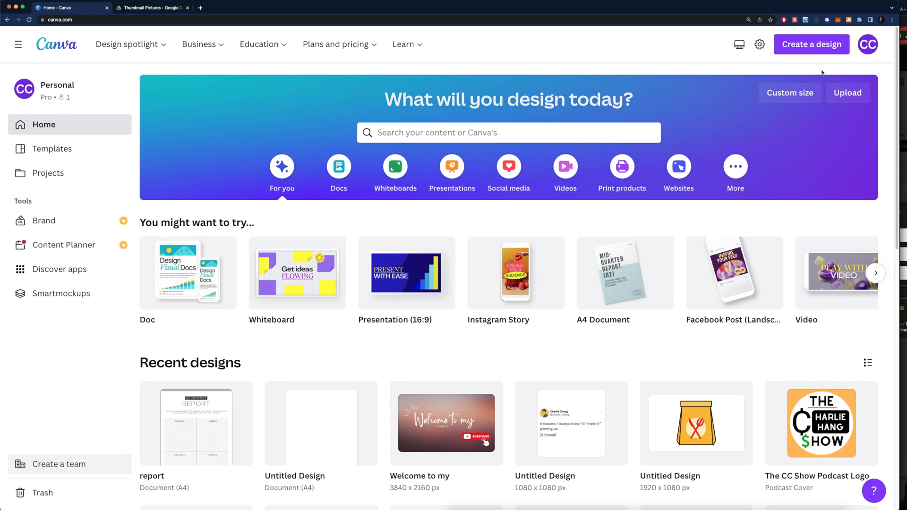
Step: Create a new custom-size 1920 × 1080 px Canva design
click(811, 44)
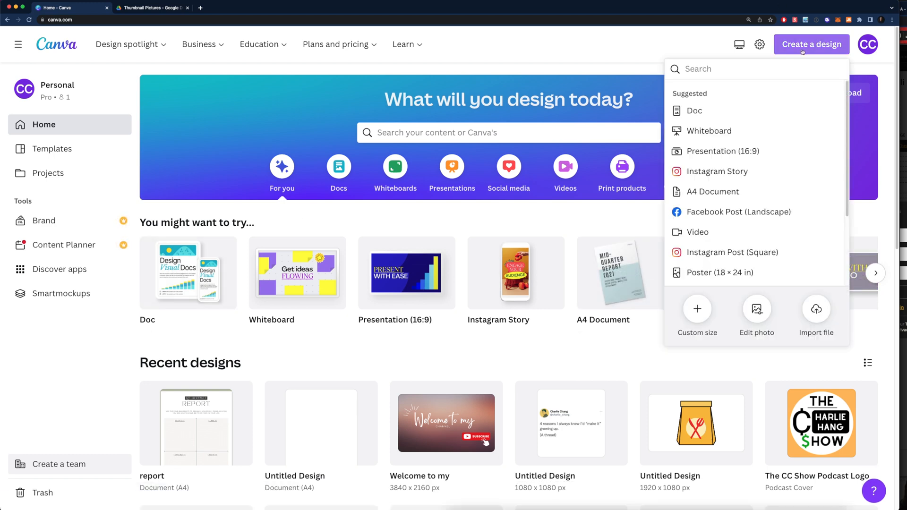
click(696, 315)
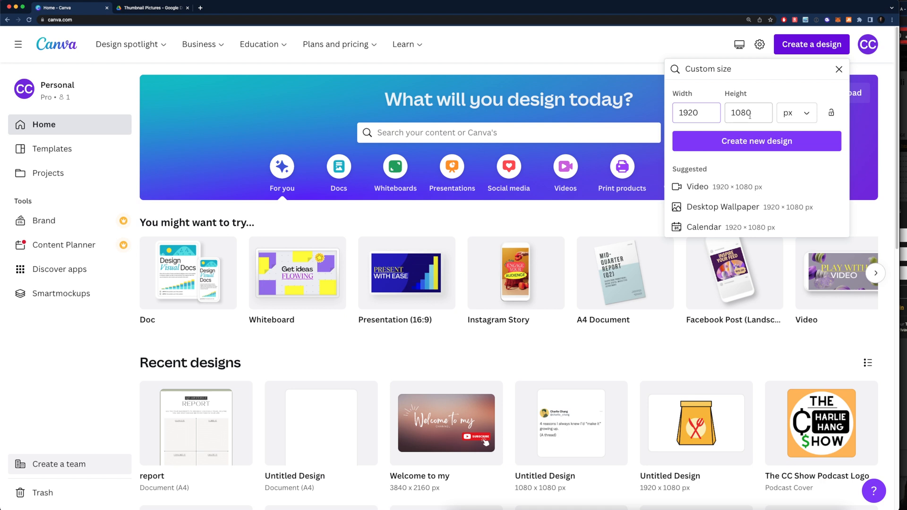
click(696, 112)
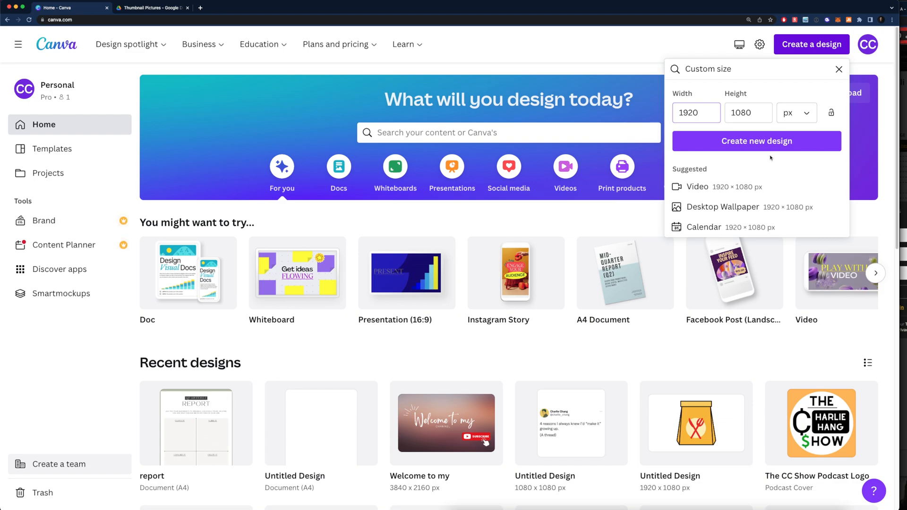
click(756, 140)
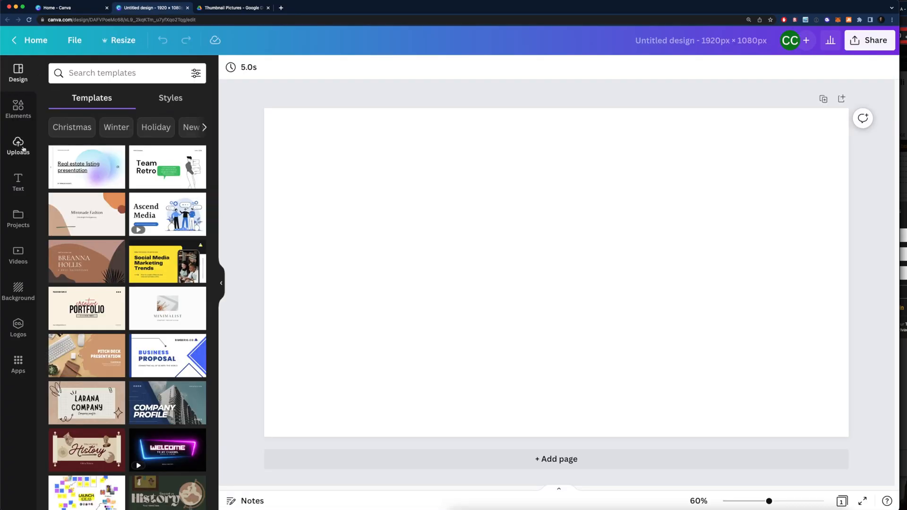
Step: Upload the retouched portrait photo onto the page
click(18, 145)
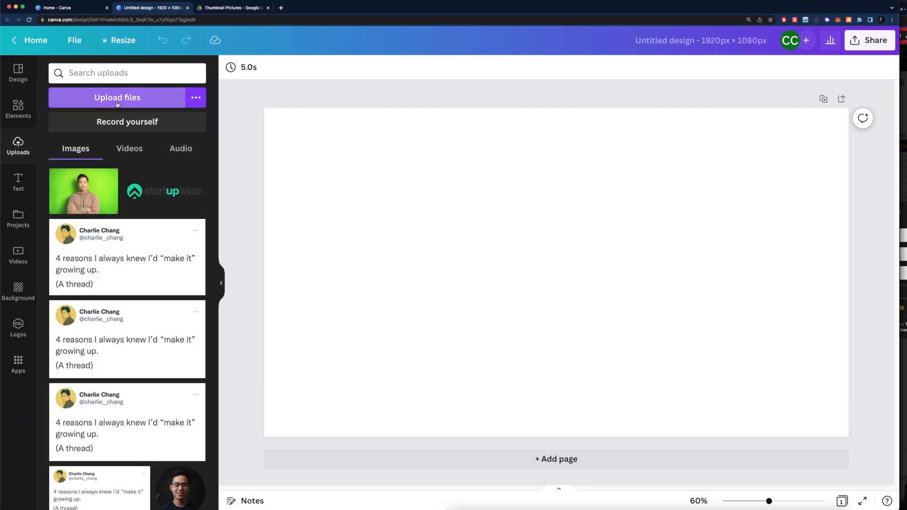
click(117, 98)
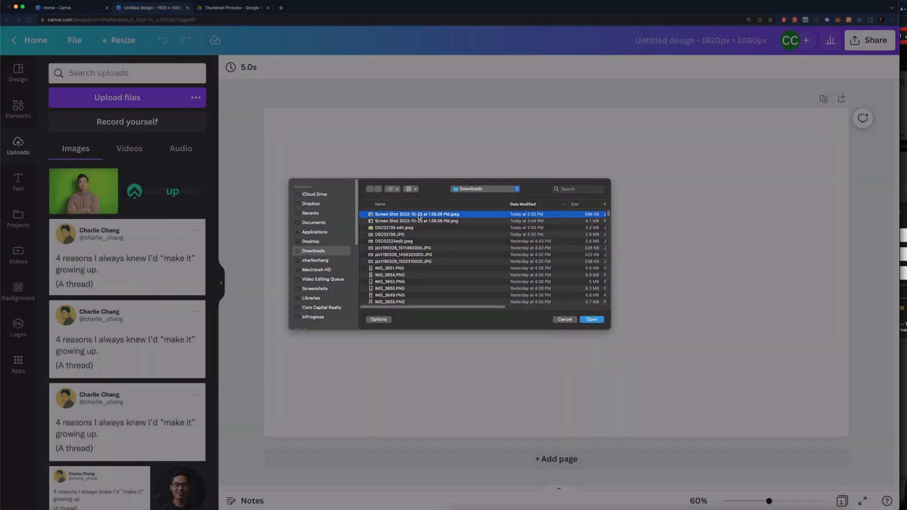
click(591, 319)
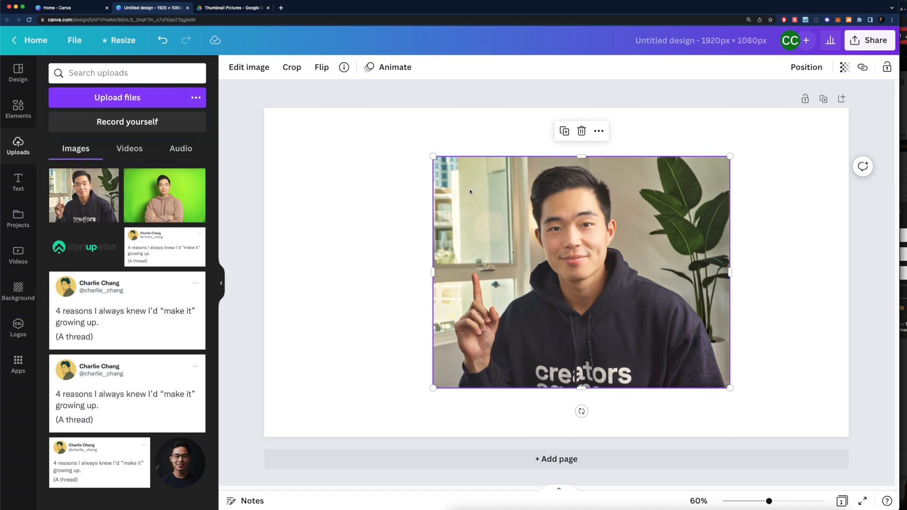
Step: Remove the portrait's background and enlarge the cutout onto the page's right side
click(248, 67)
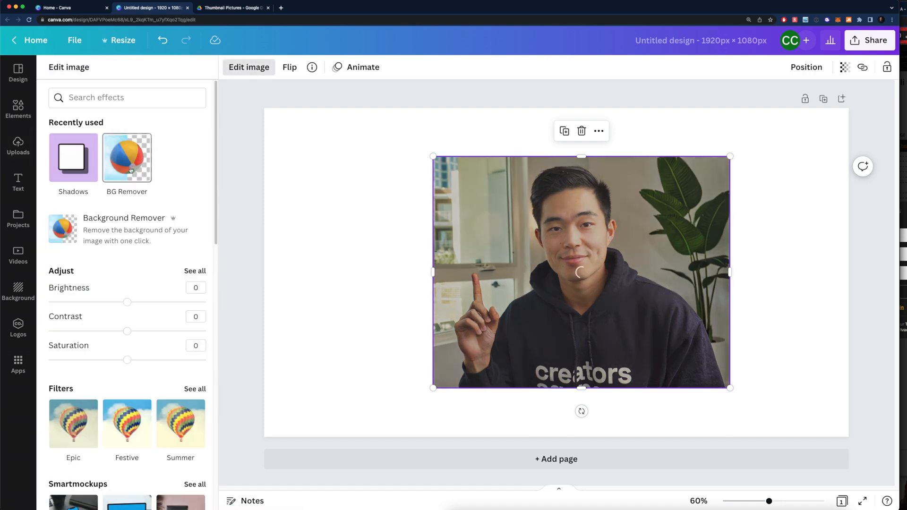
click(125, 158)
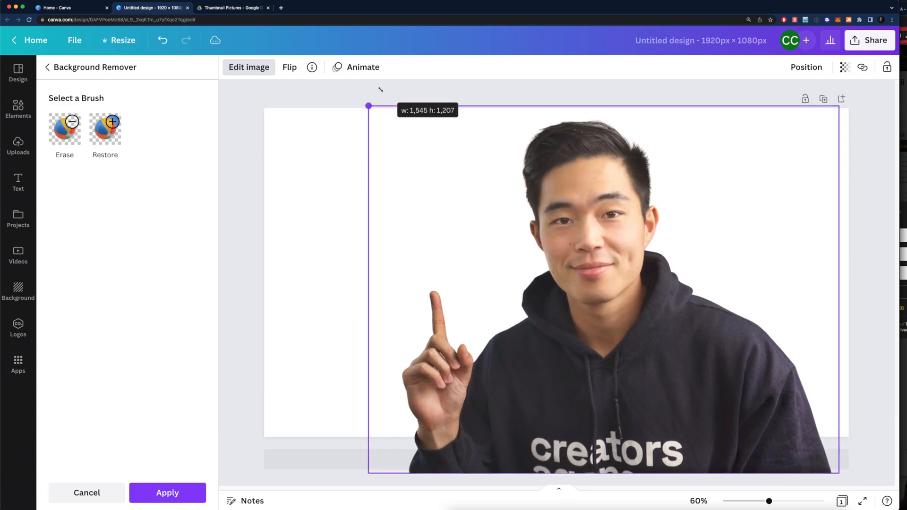
drag(369, 106, 370, 106)
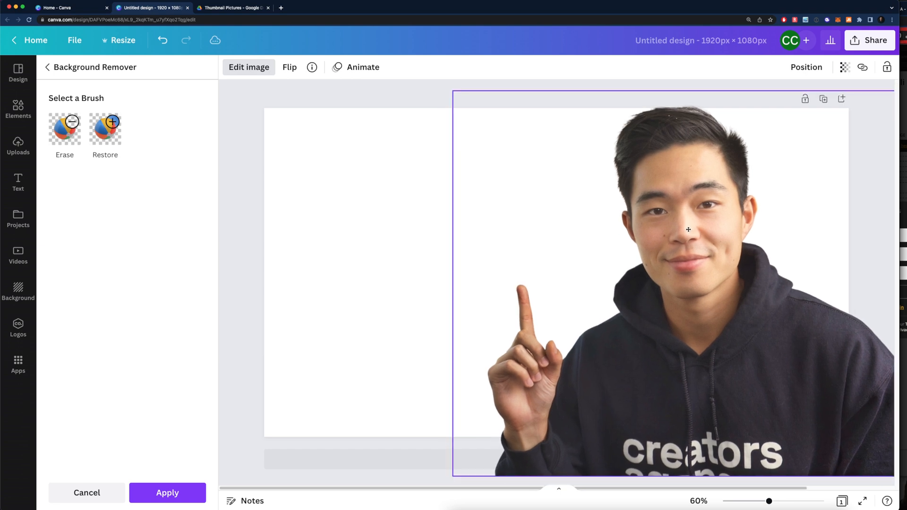
click(167, 494)
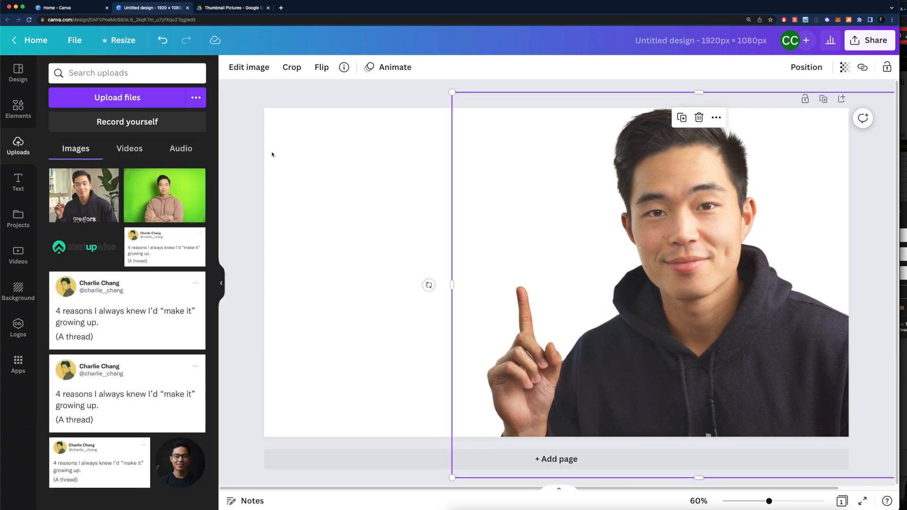
Step: Try an ocean landscape background, then fill the page with the yellow gradient instead
click(18, 289)
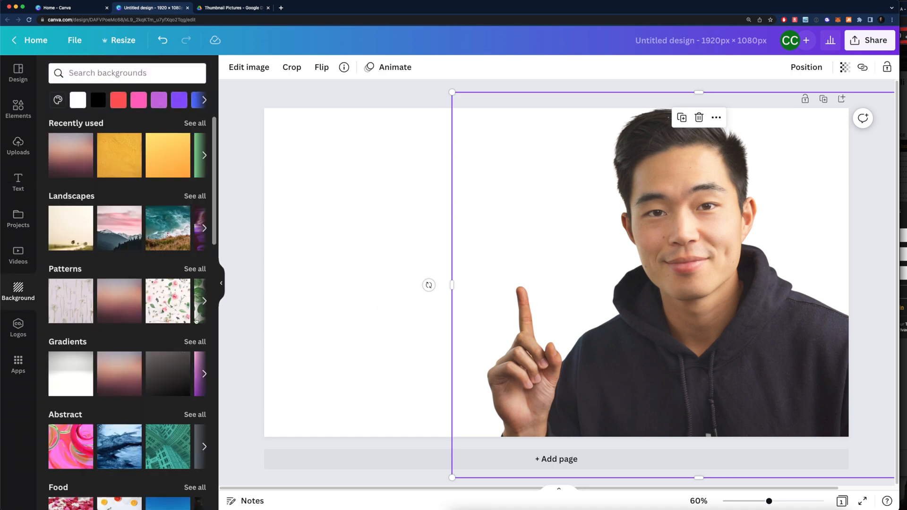
click(167, 228)
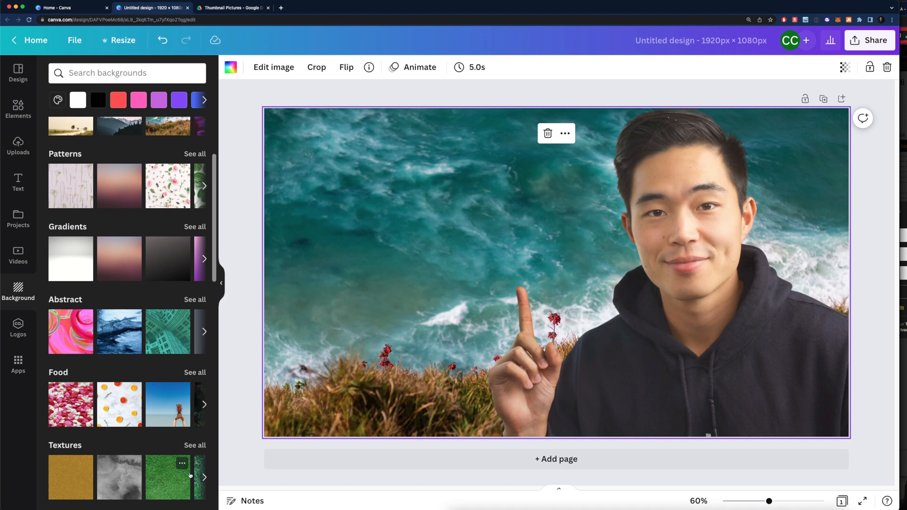
mouse_move(180, 225)
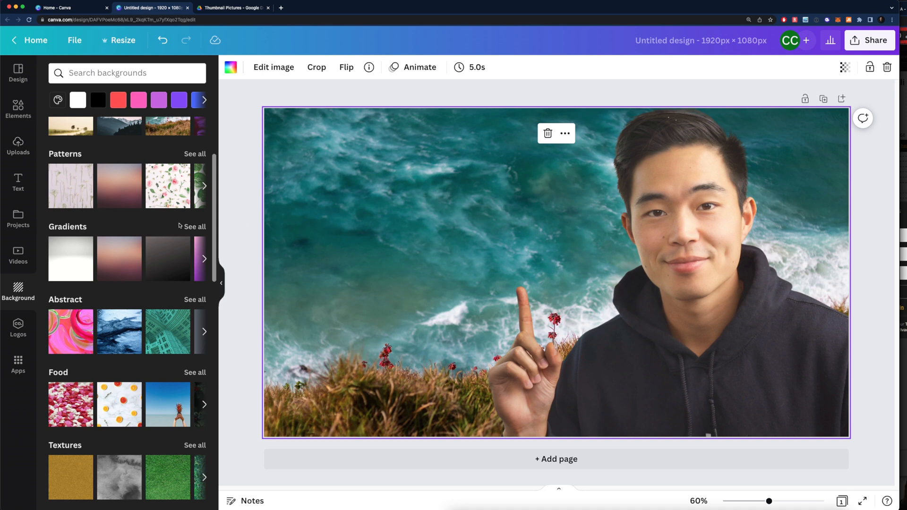
click(194, 226)
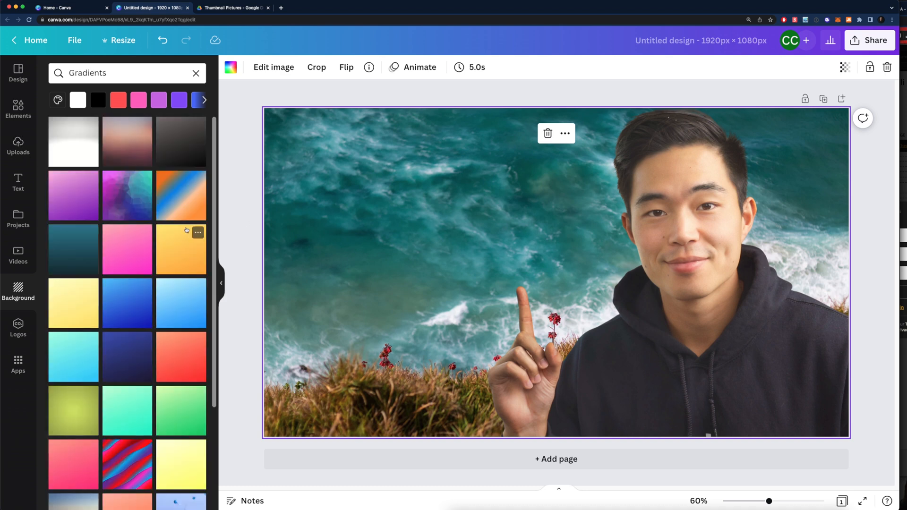
mouse_move(232, 281)
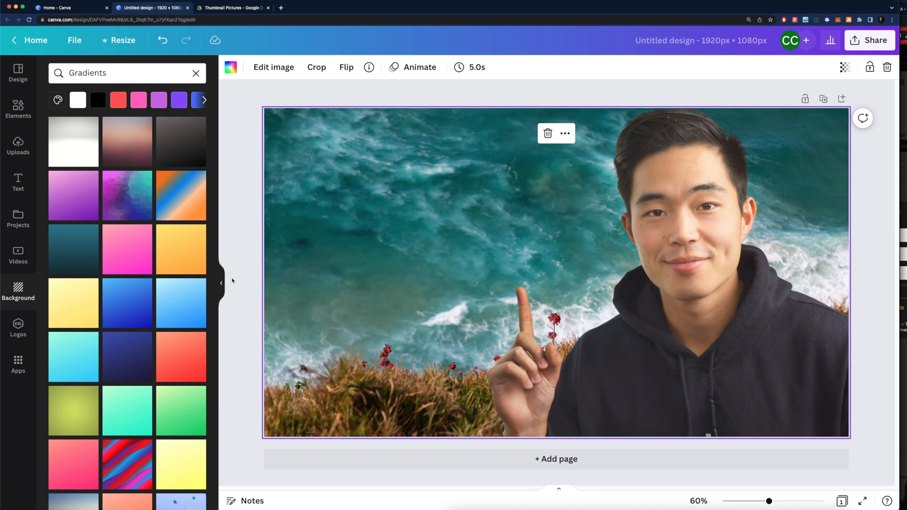
click(181, 249)
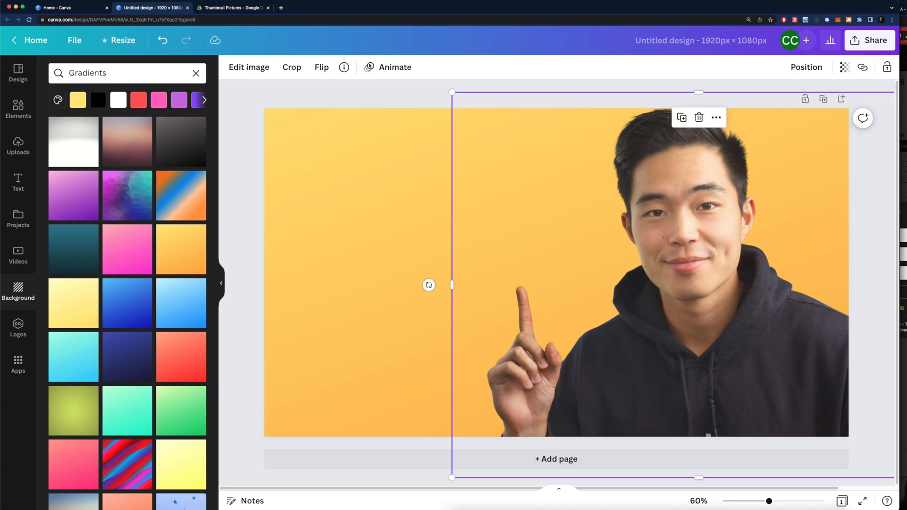
Step: Add a Glow shadow around the portrait cutout's outline
click(249, 67)
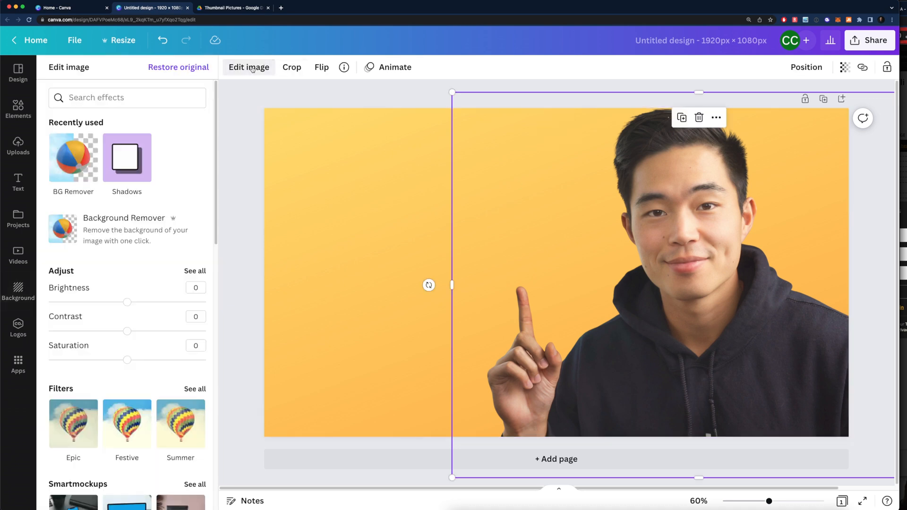
scroll(down, 3)
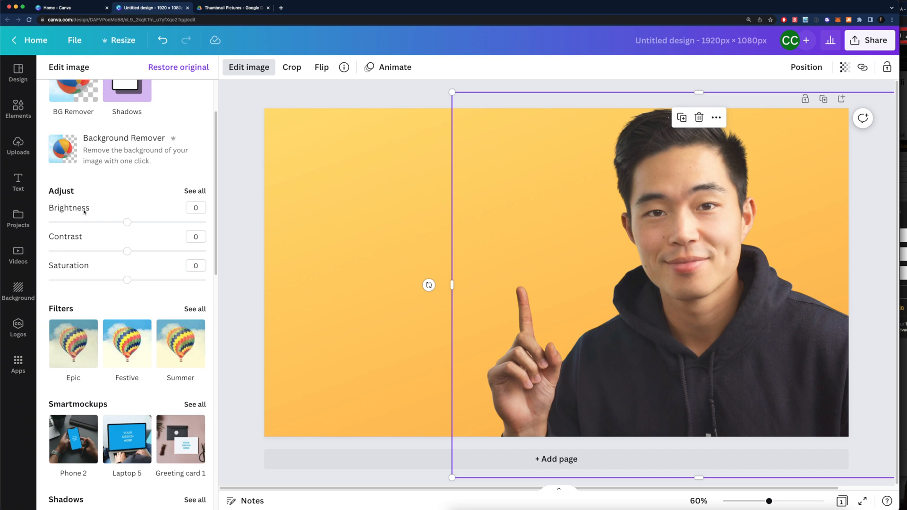
mouse_move(125, 198)
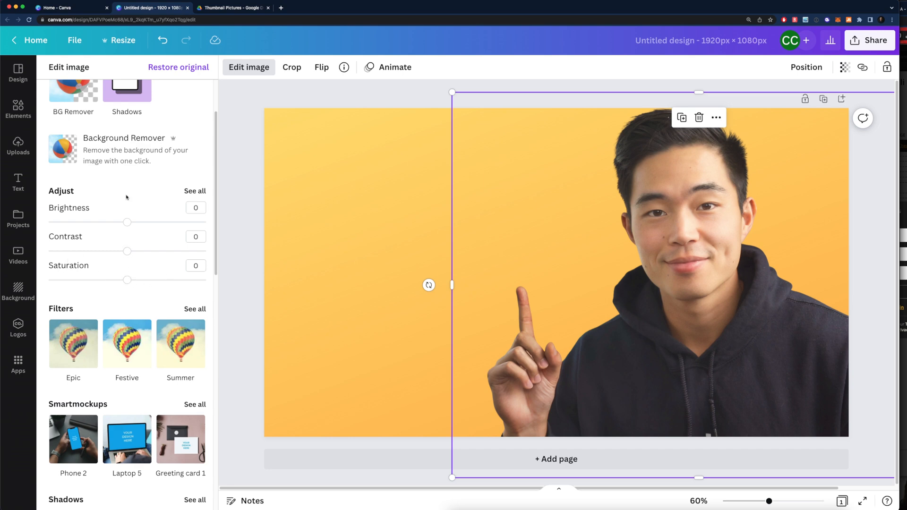
scroll(down, 3)
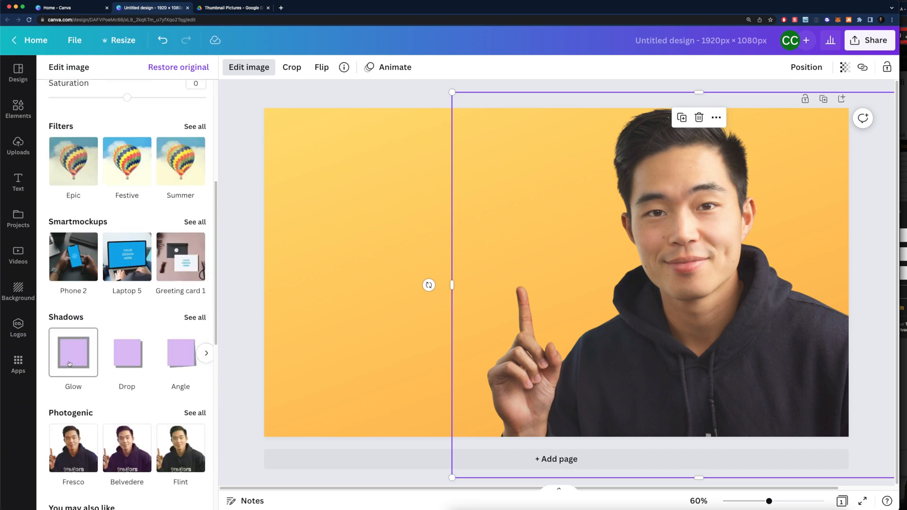
click(72, 352)
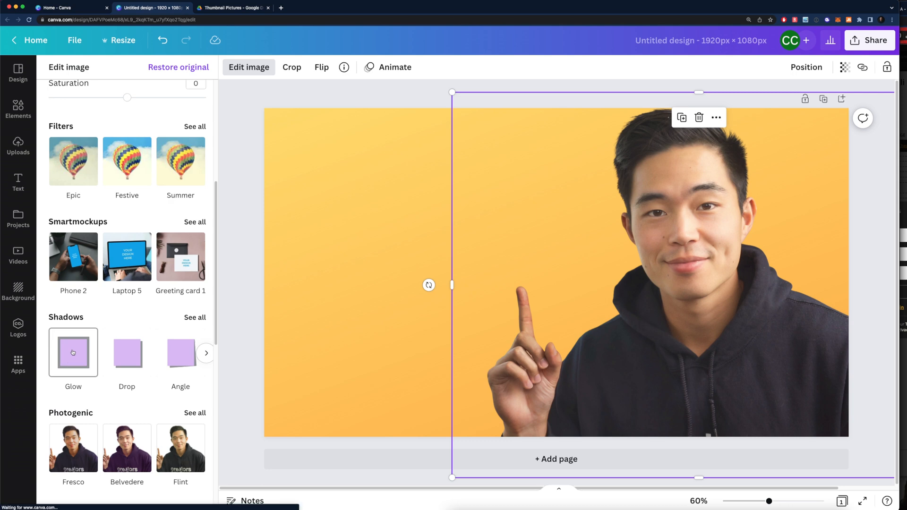
click(73, 352)
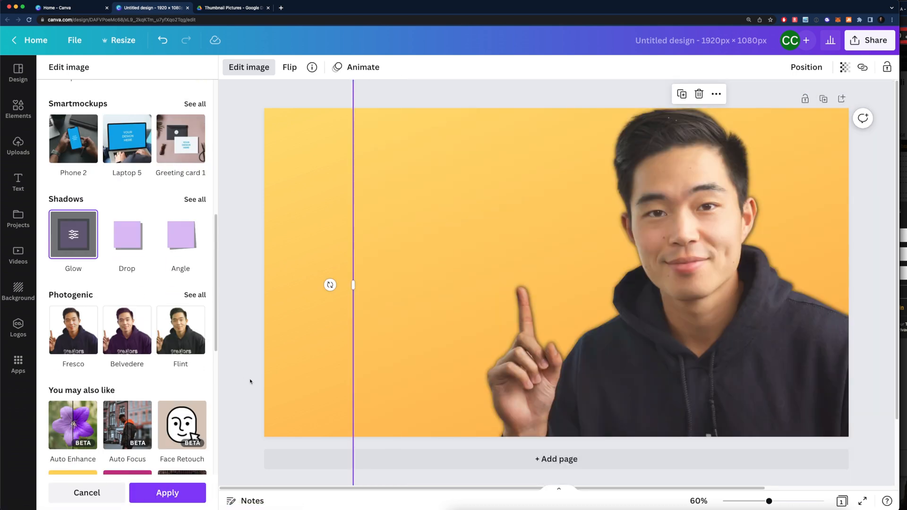
scroll(up, 3)
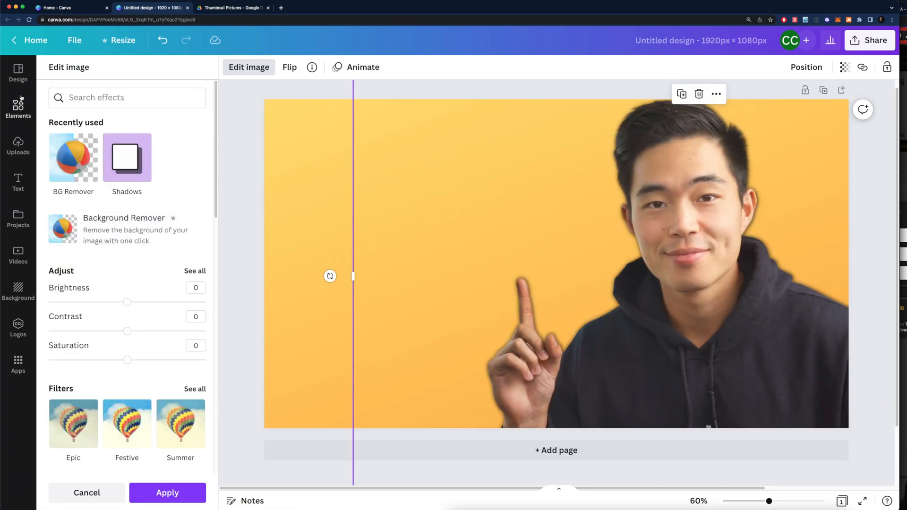
click(18, 182)
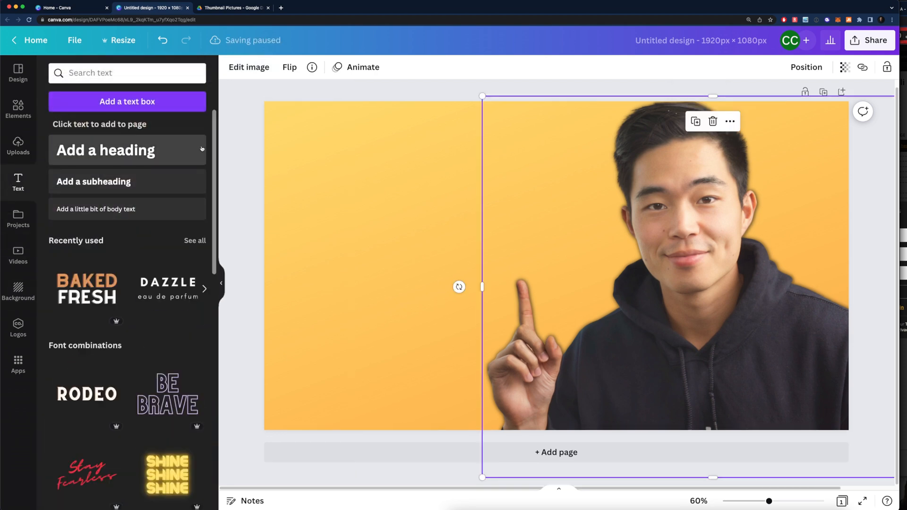
Step: Add the DAZZLE font combination block at the thumbnail's top left
scroll(down, 3)
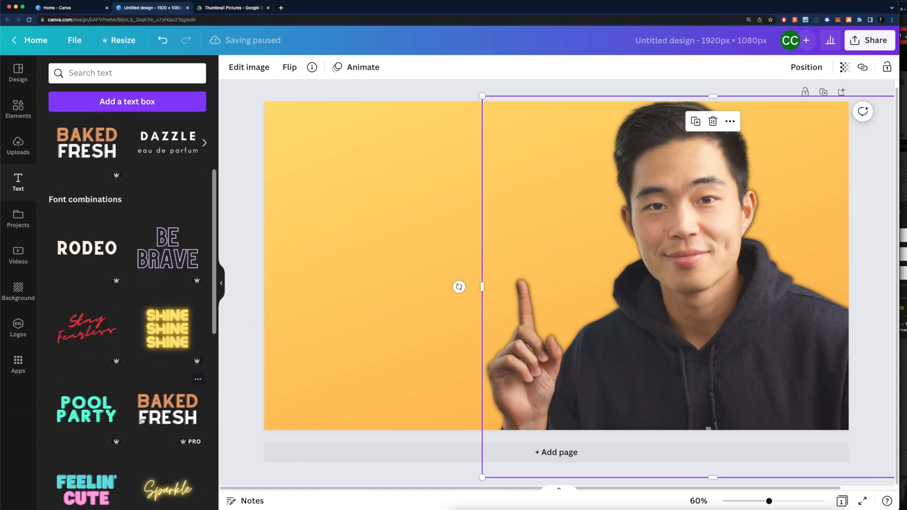
scroll(down, 3)
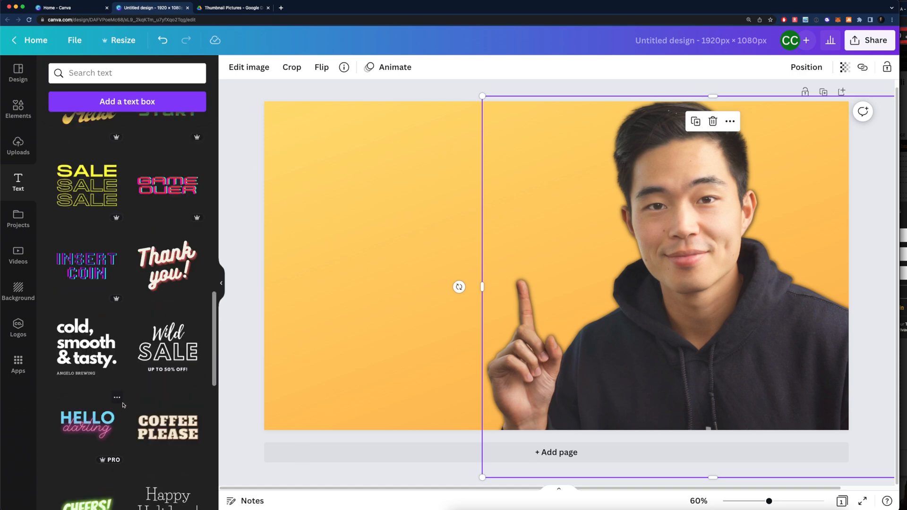
scroll(down, 3)
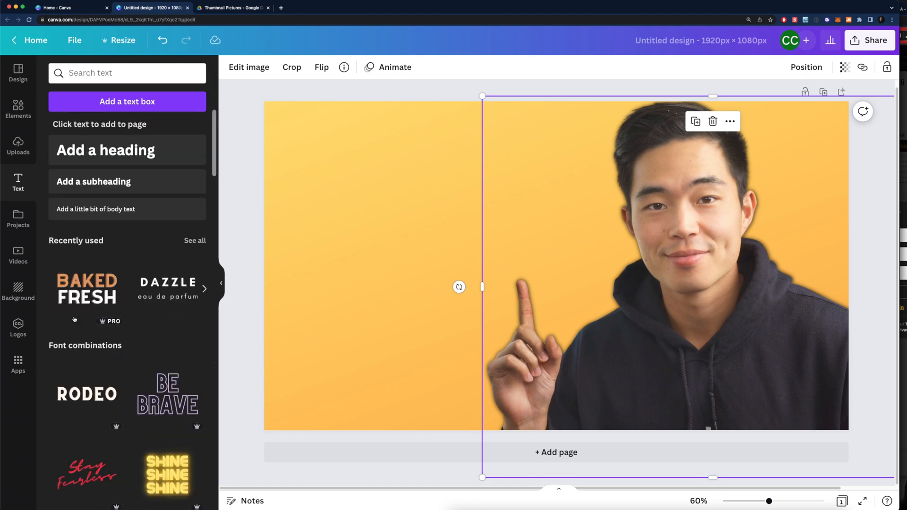
mouse_move(168, 295)
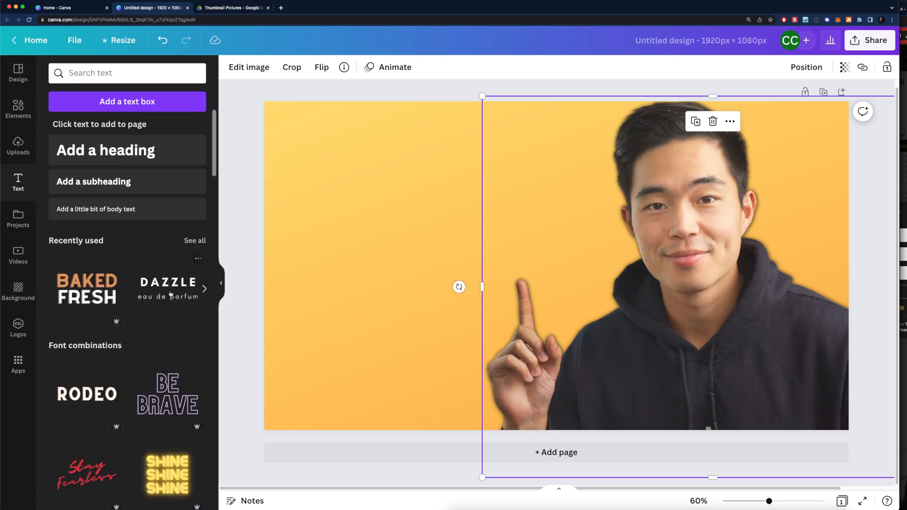
click(168, 284)
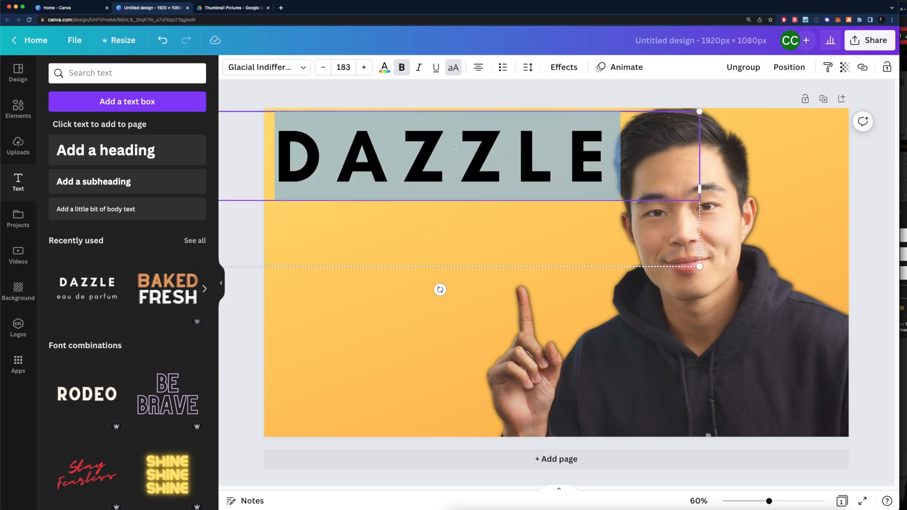
Step: Make the heading read TUTORIAL and give it a Lift shadow after trying Neon and None
text(TUTORIAL)
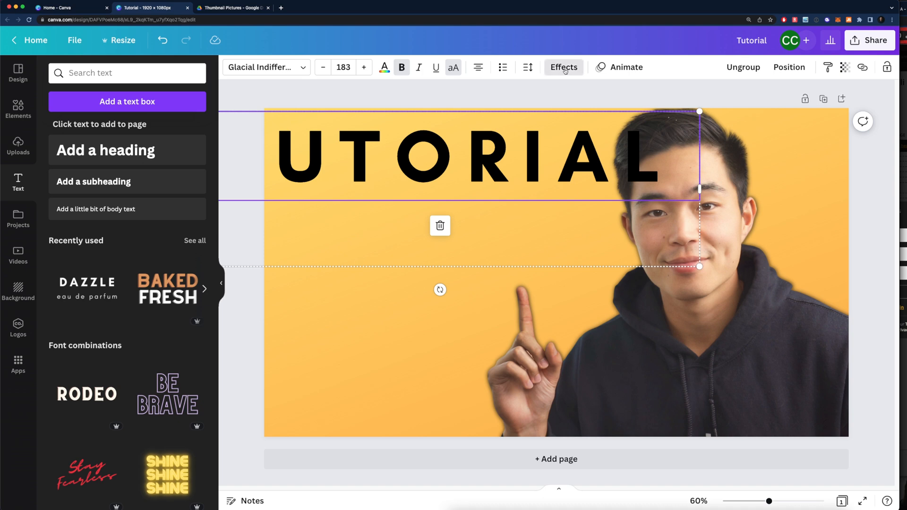
click(563, 66)
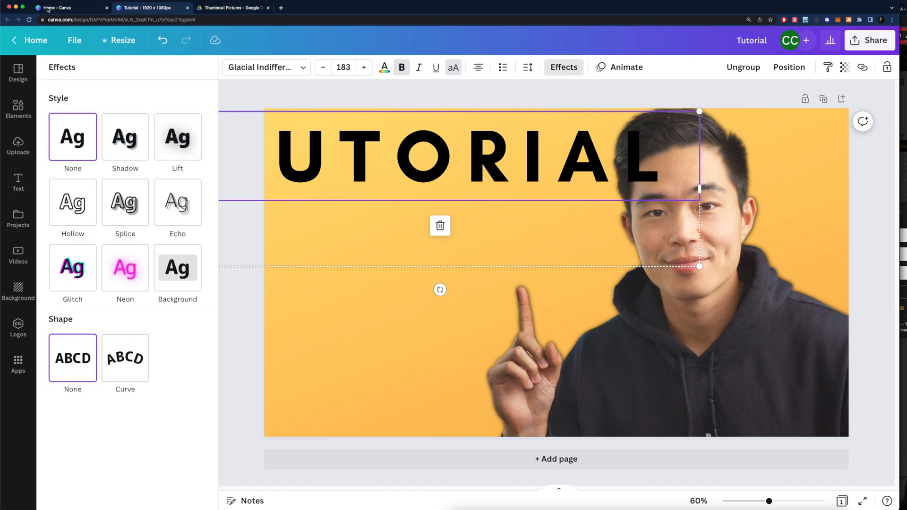
click(125, 267)
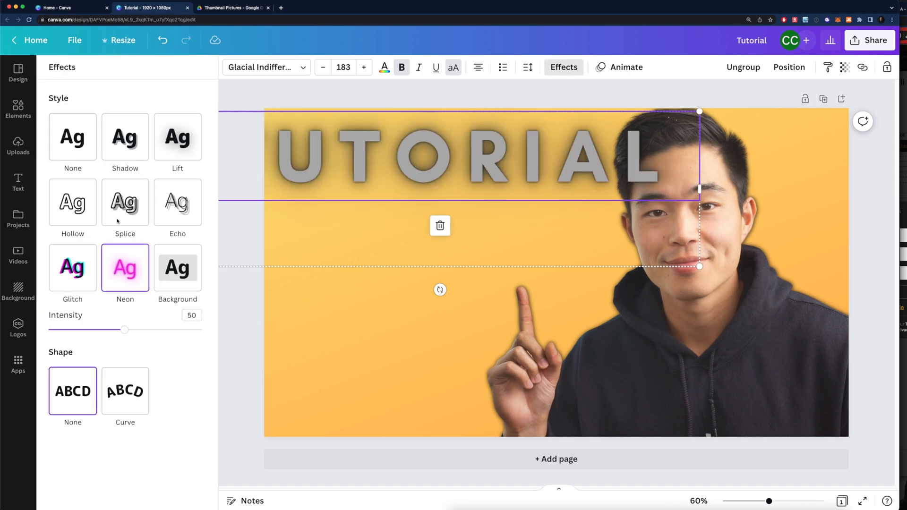
click(72, 137)
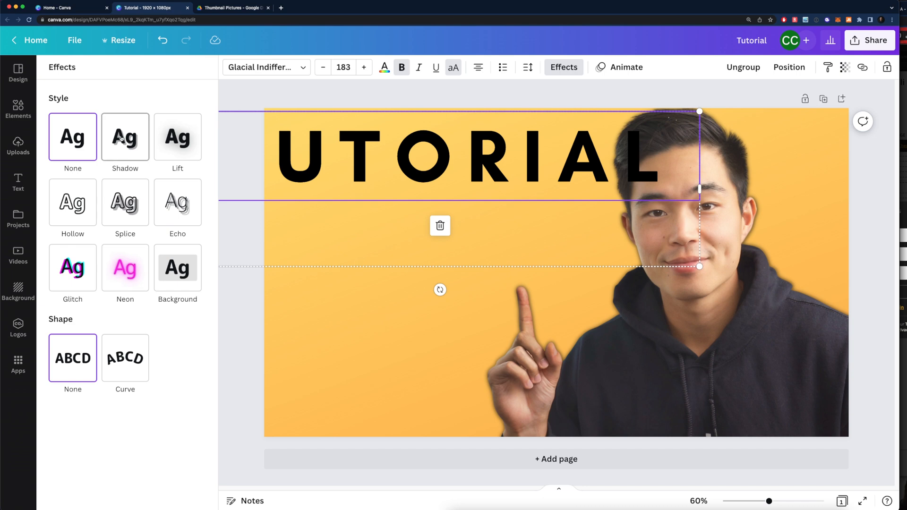
click(178, 137)
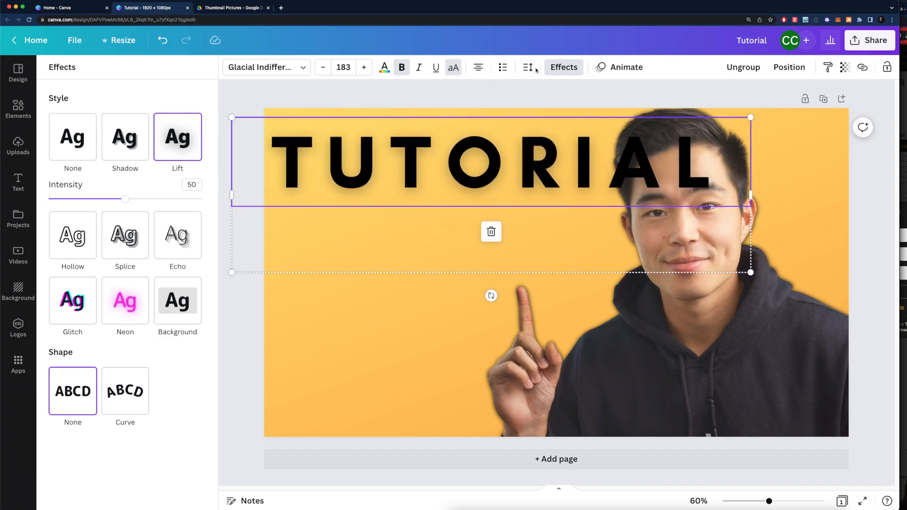
mouse_move(527, 67)
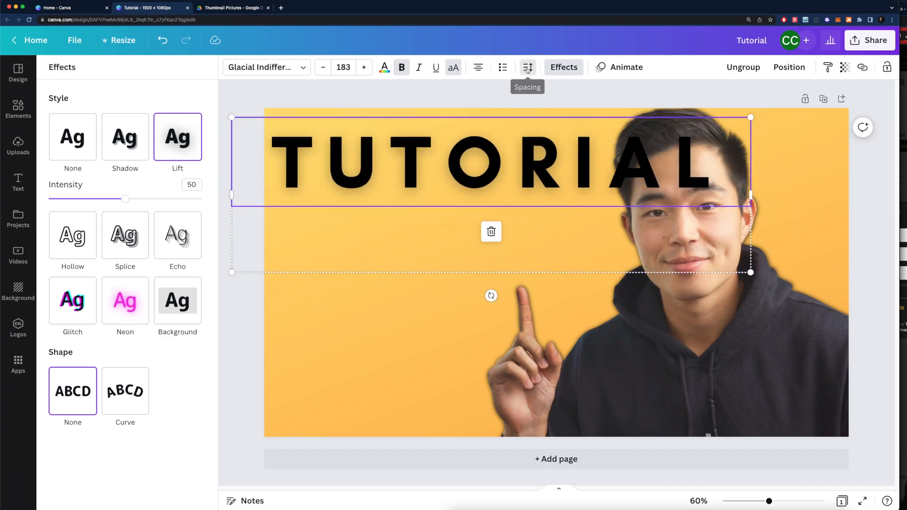
Step: Tighten the TUTORIAL letter spacing and shift the portrait further right
click(527, 67)
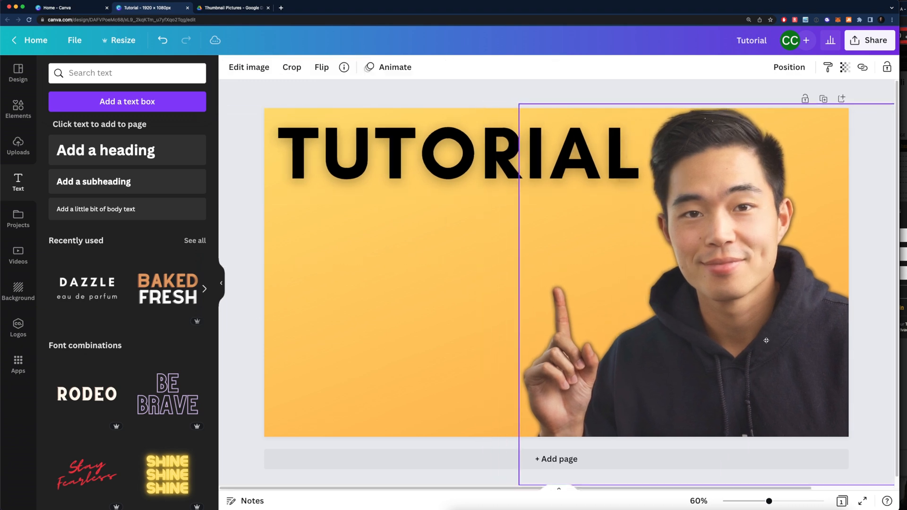
click(452, 153)
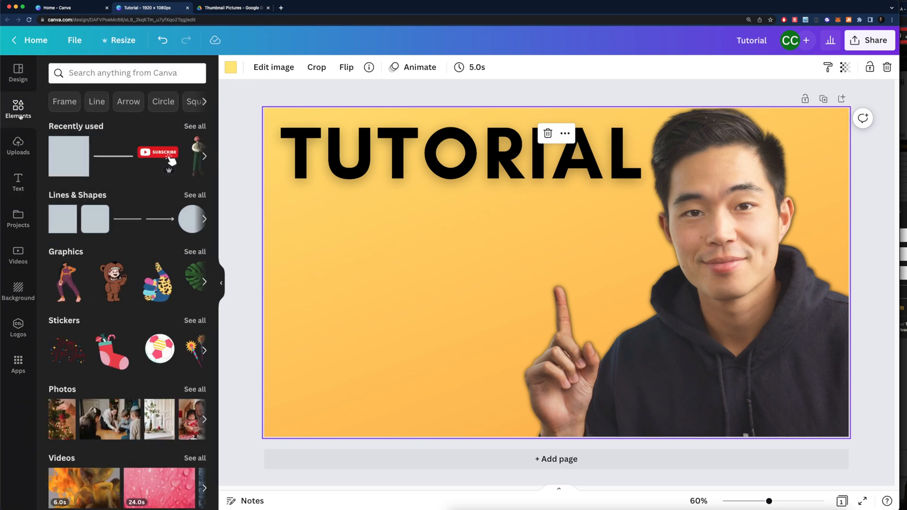
Step: Add the teal and red pie chart graphic from the 'graph' Graphics results below TUTORIAL
scroll(down, 3)
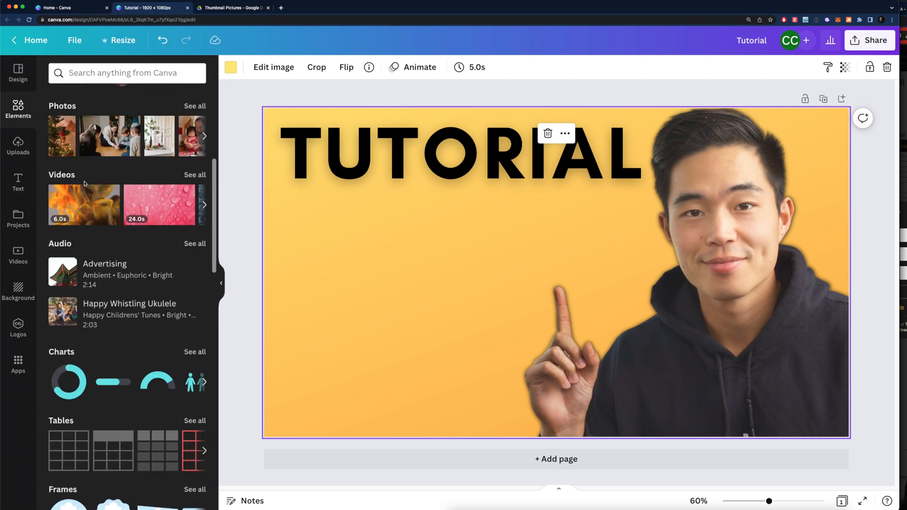
scroll(down, 3)
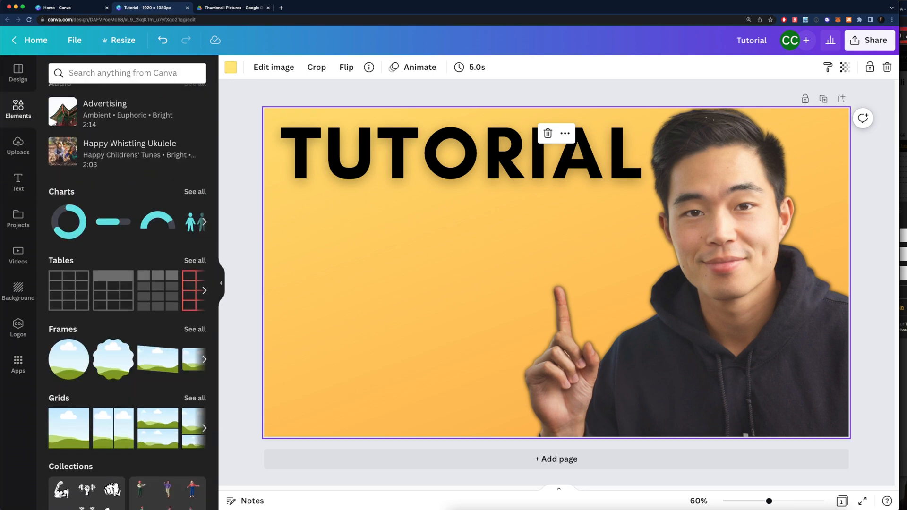
text(graph)
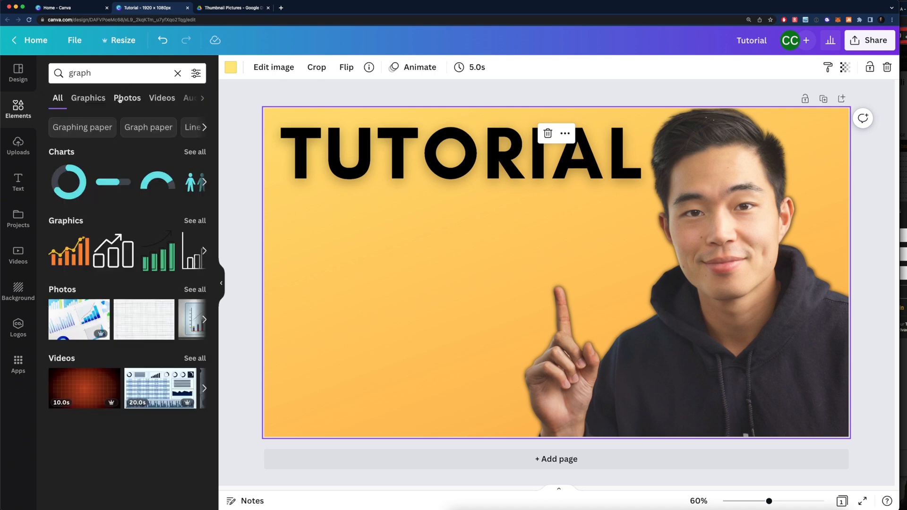
click(182, 319)
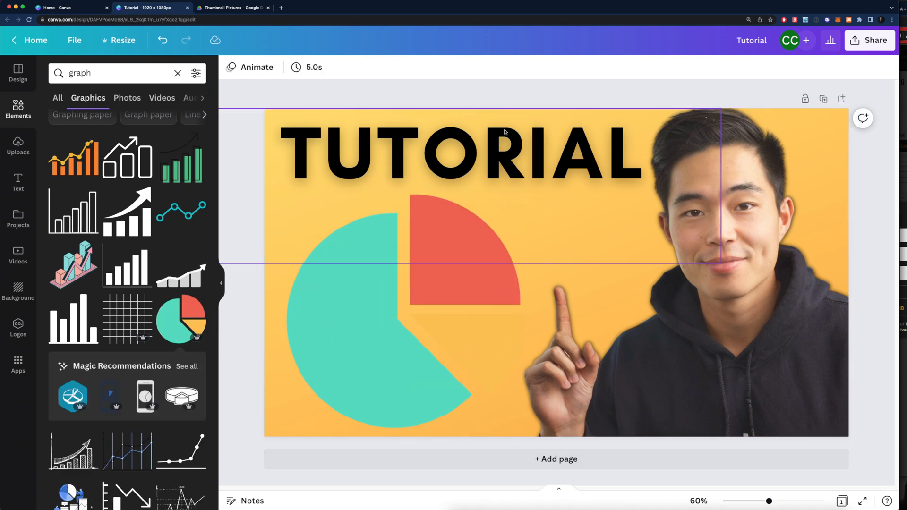
click(881, 340)
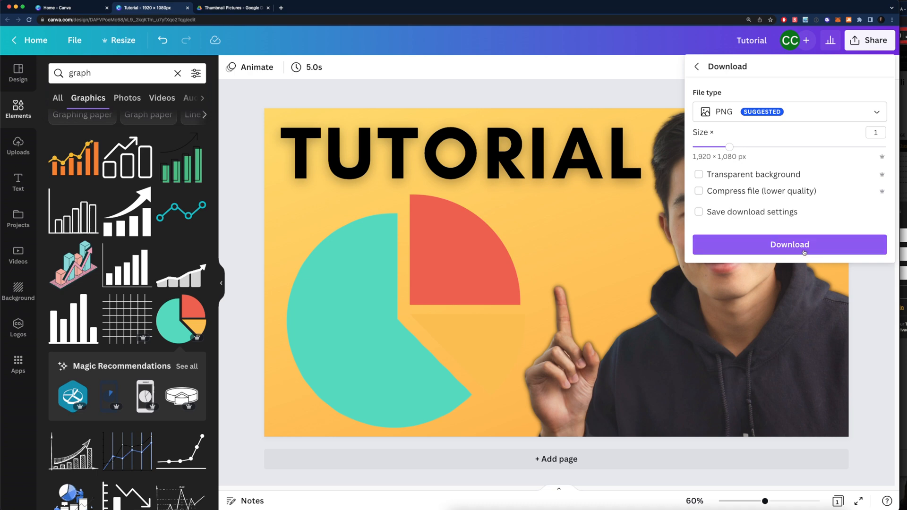
Step: Download the thumbnail as Tutorial.png and preview it from Downloads
click(789, 244)
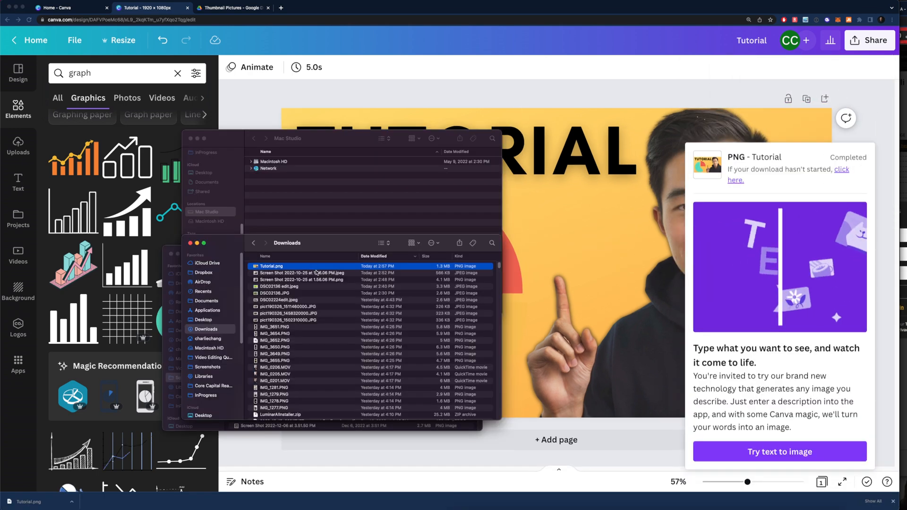
double_click(269, 267)
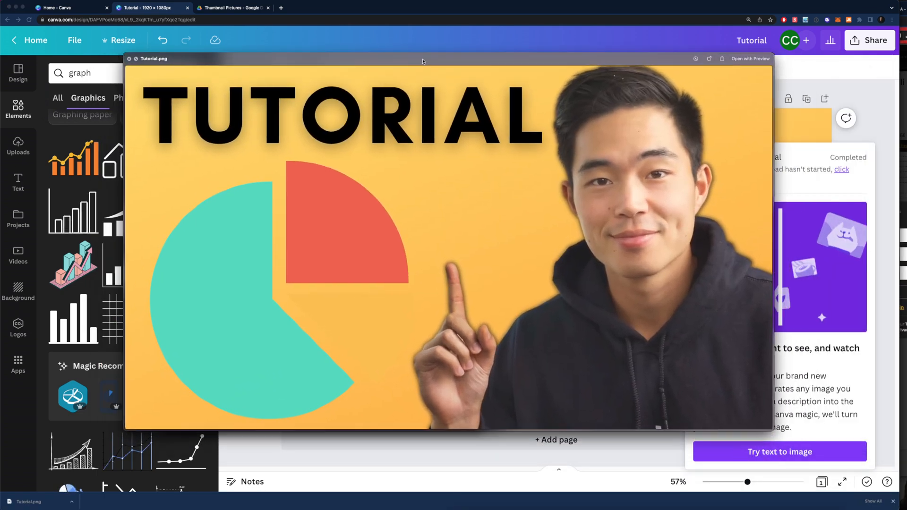